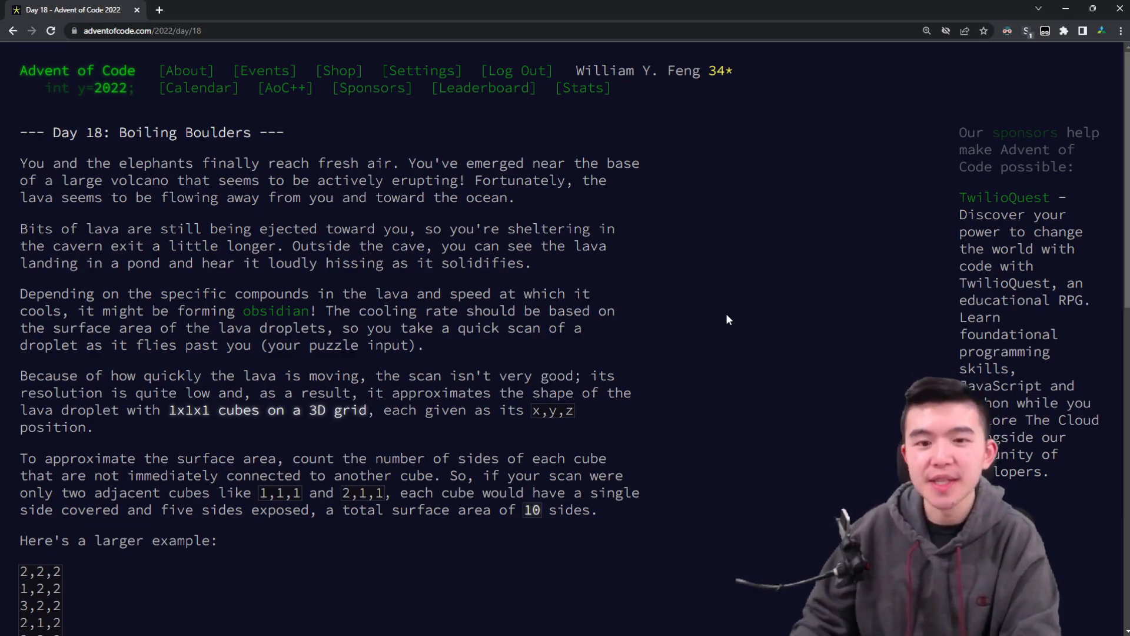
Step: Open the 2022 Leaderboard and then Personal Stats with per-day times and ranks
scroll(down, 3)
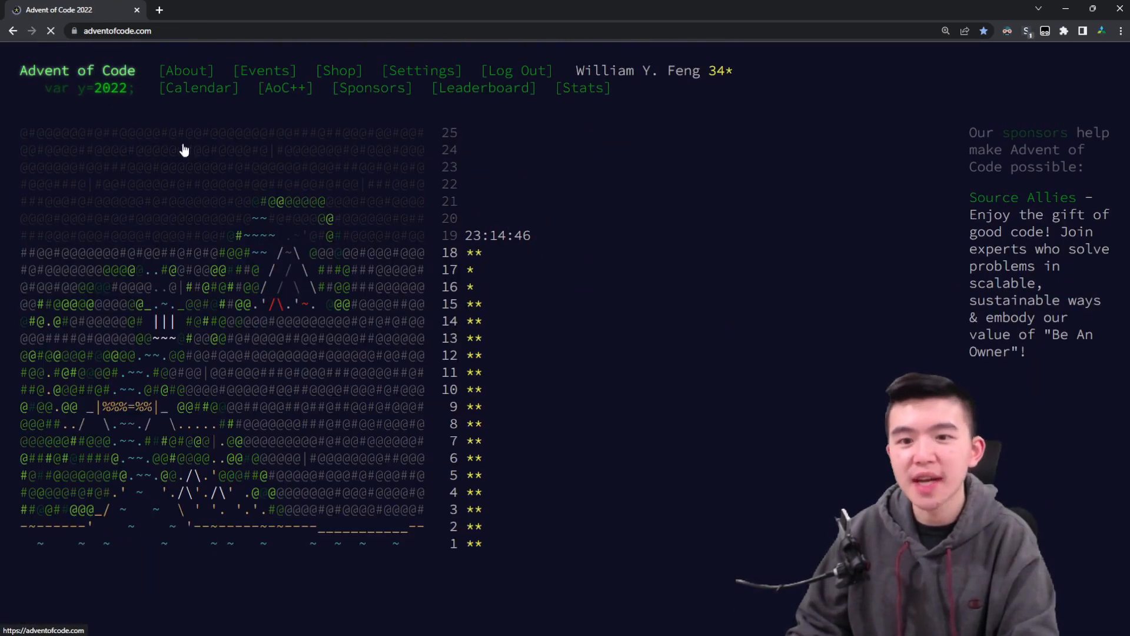
click(483, 88)
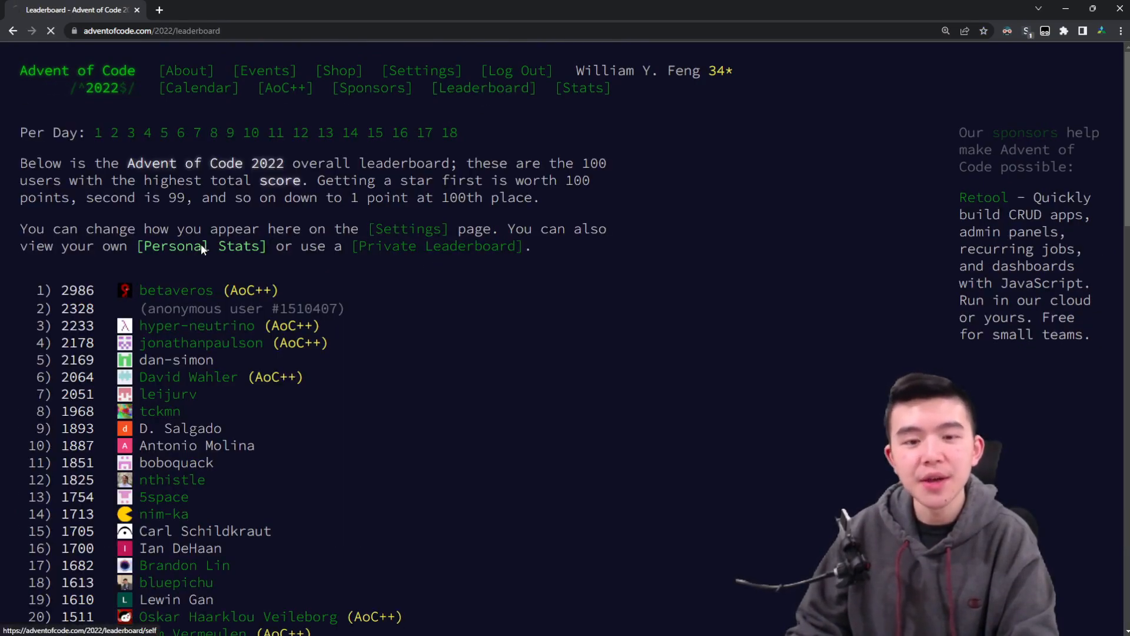
click(202, 246)
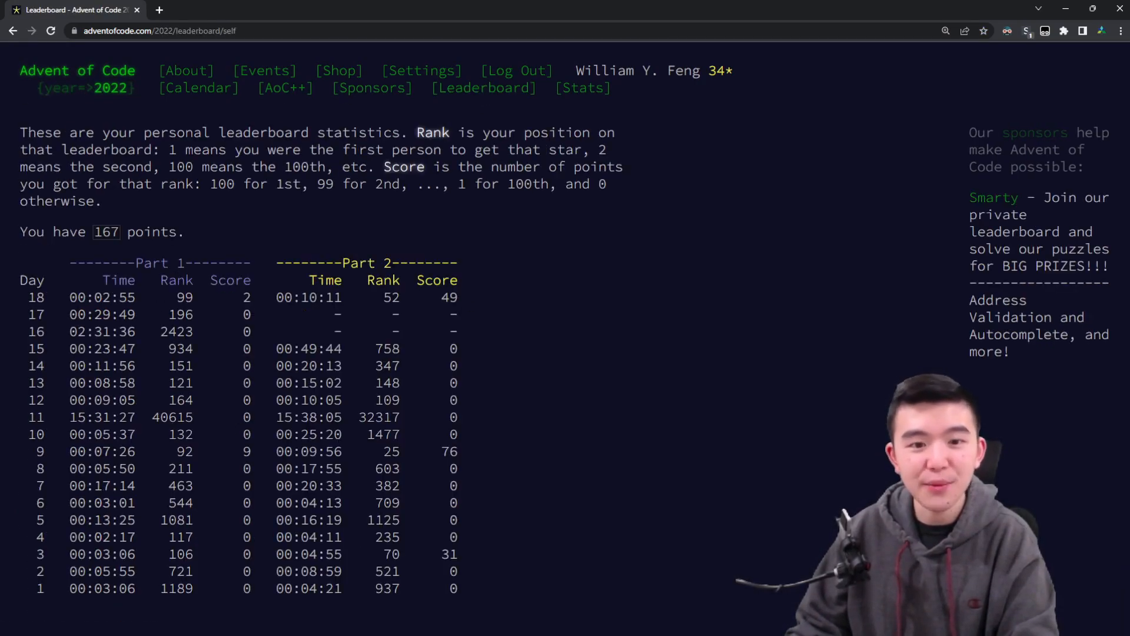
double_click(183, 296)
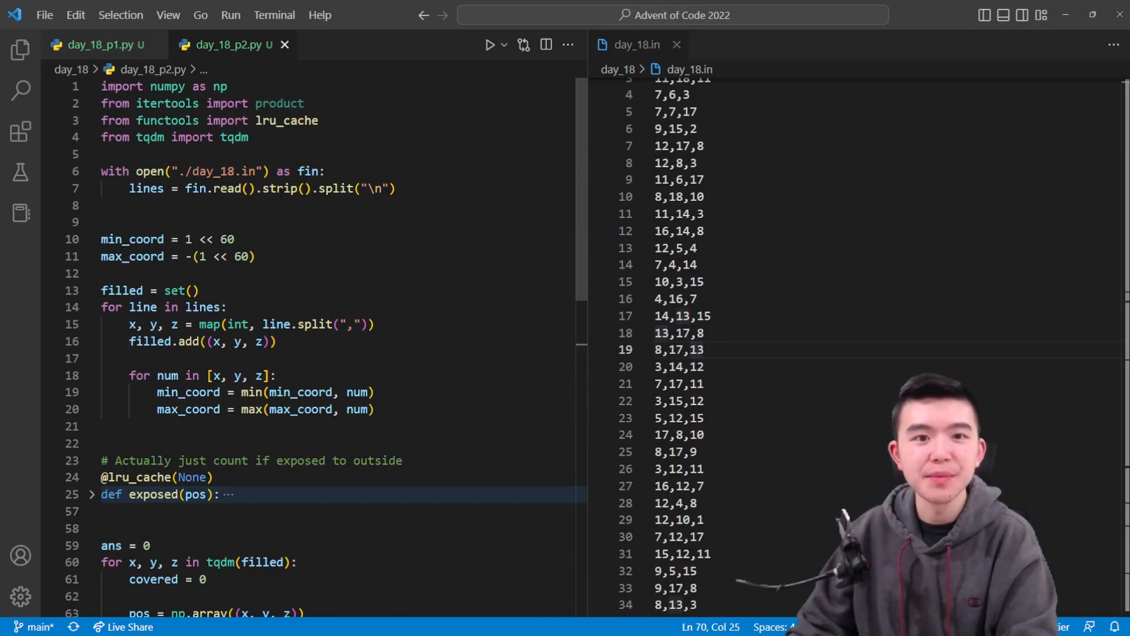
Step: Show day_18_p1.py beside the day_18.in cube-coordinate input
click(97, 44)
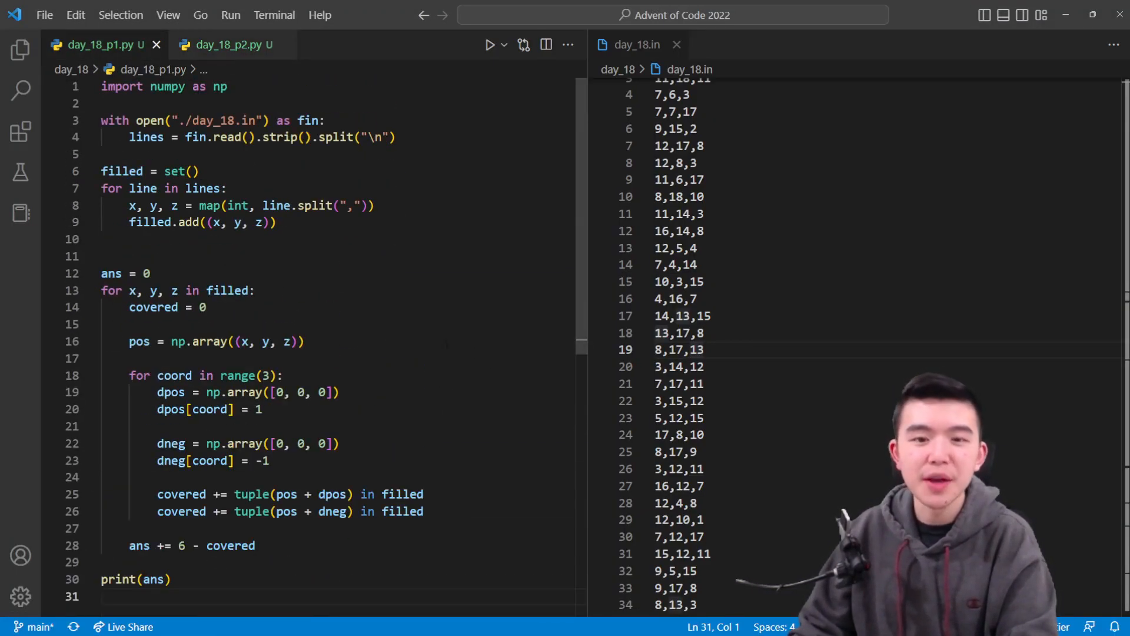
click(227, 44)
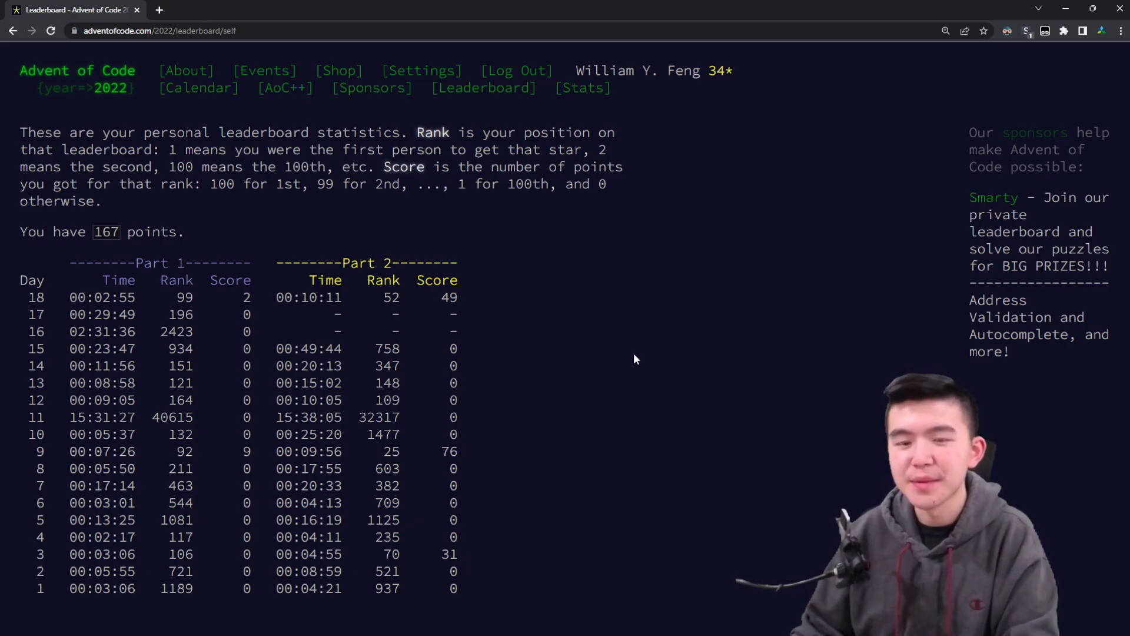
mouse_move(703, 502)
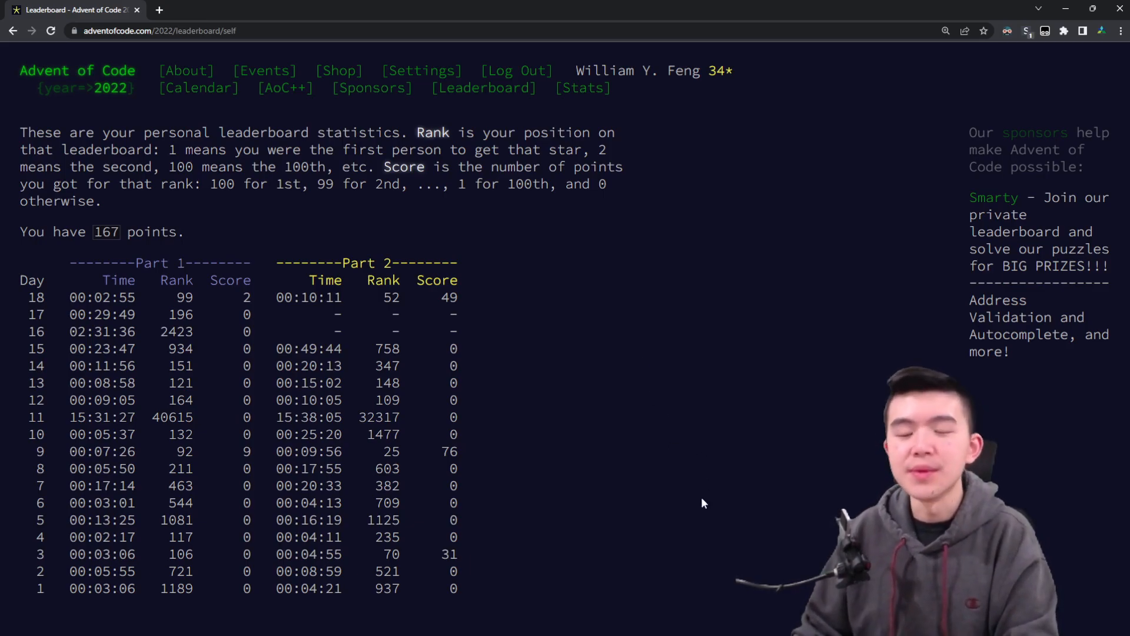
Step: Return to the 2022 advent calendar and open Day 18: Boiling Boulders
click(76, 71)
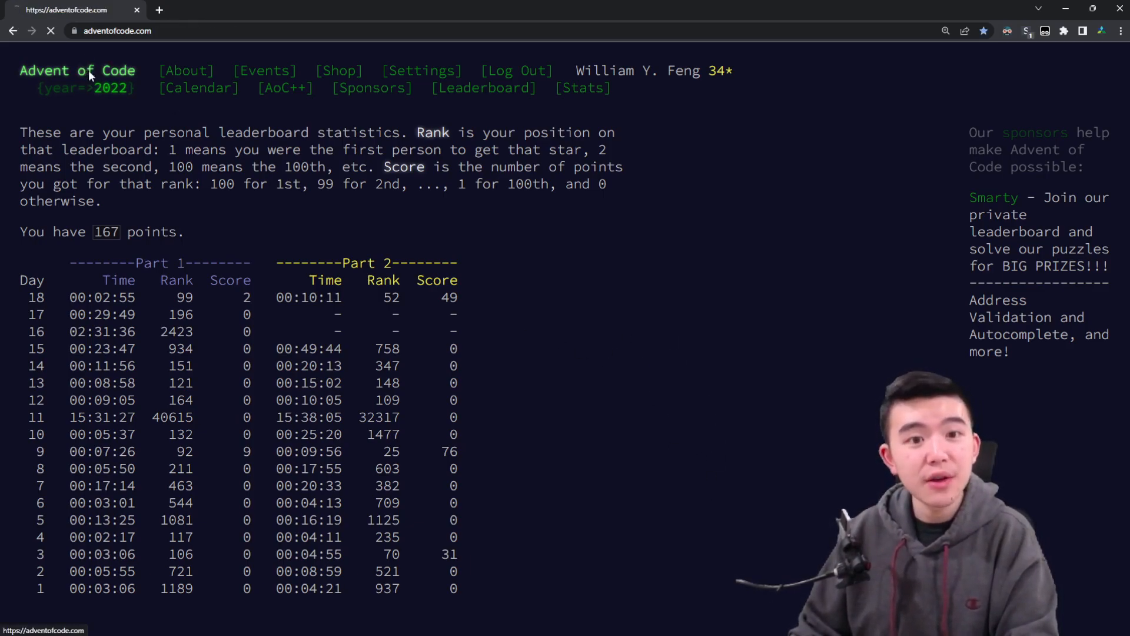
click(77, 70)
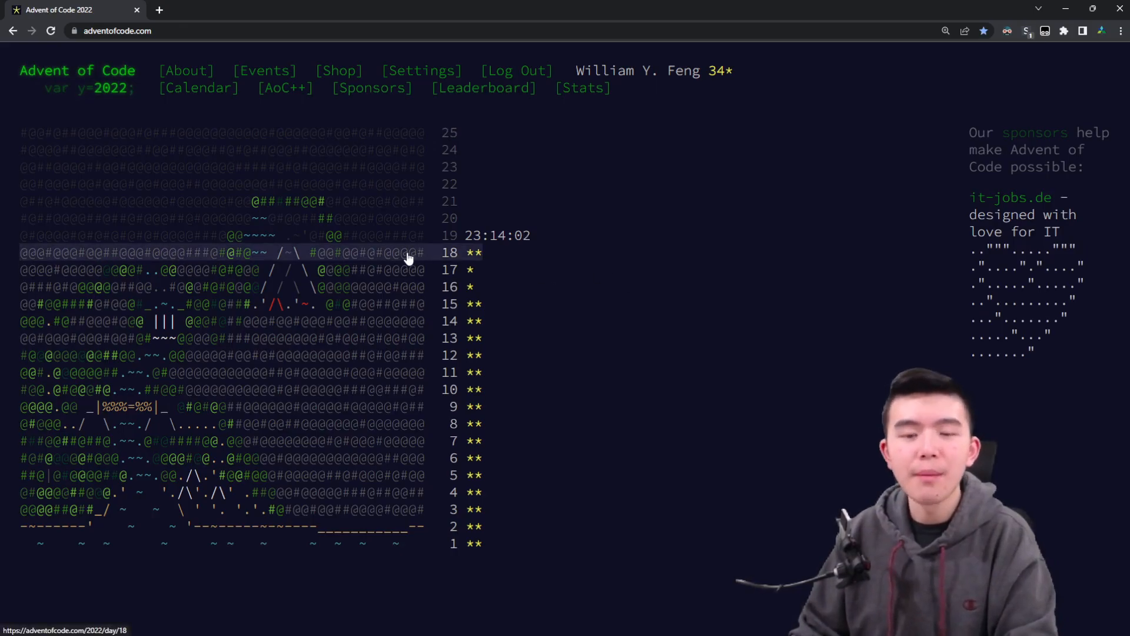
mouse_move(783, 279)
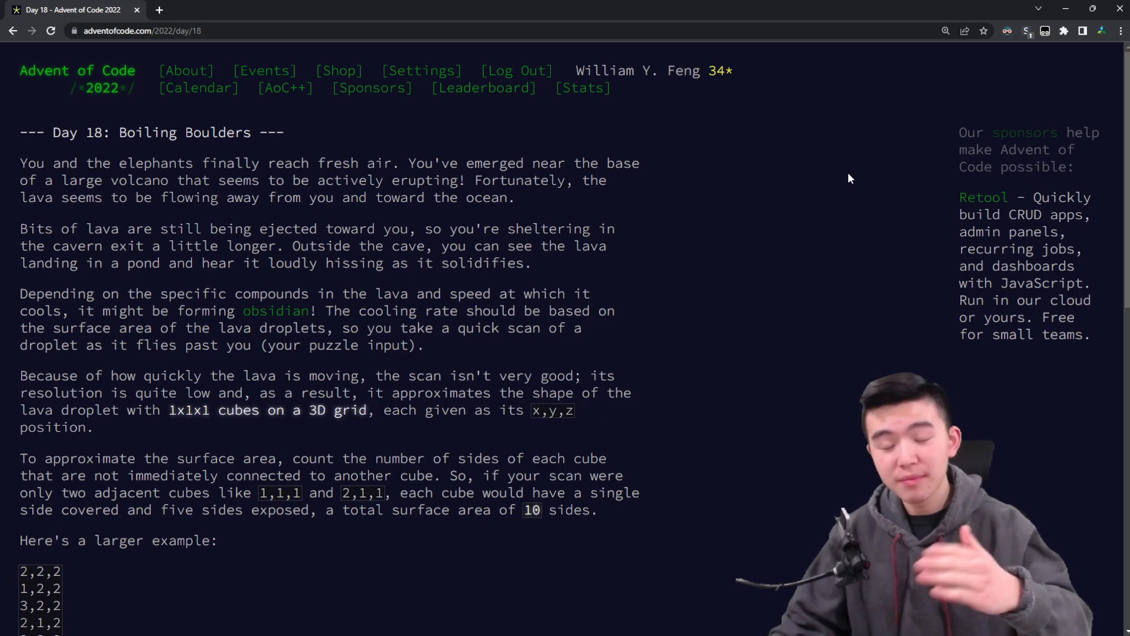
mouse_move(768, 281)
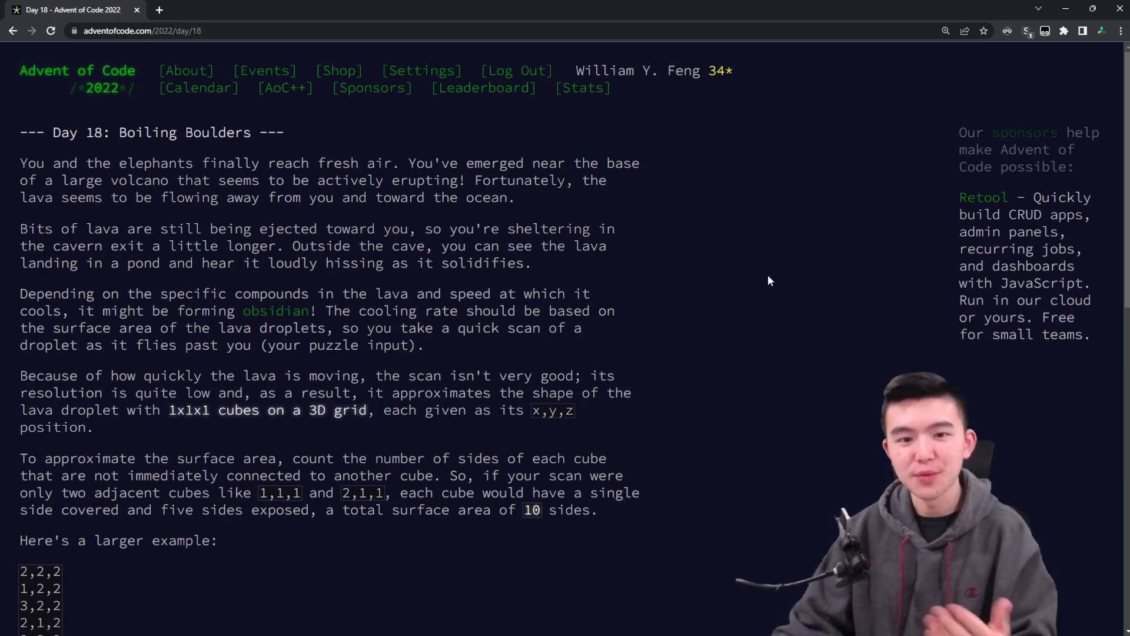
Step: Scroll the Day 18 page to the larger example and part one answer 3364
scroll(down, 3)
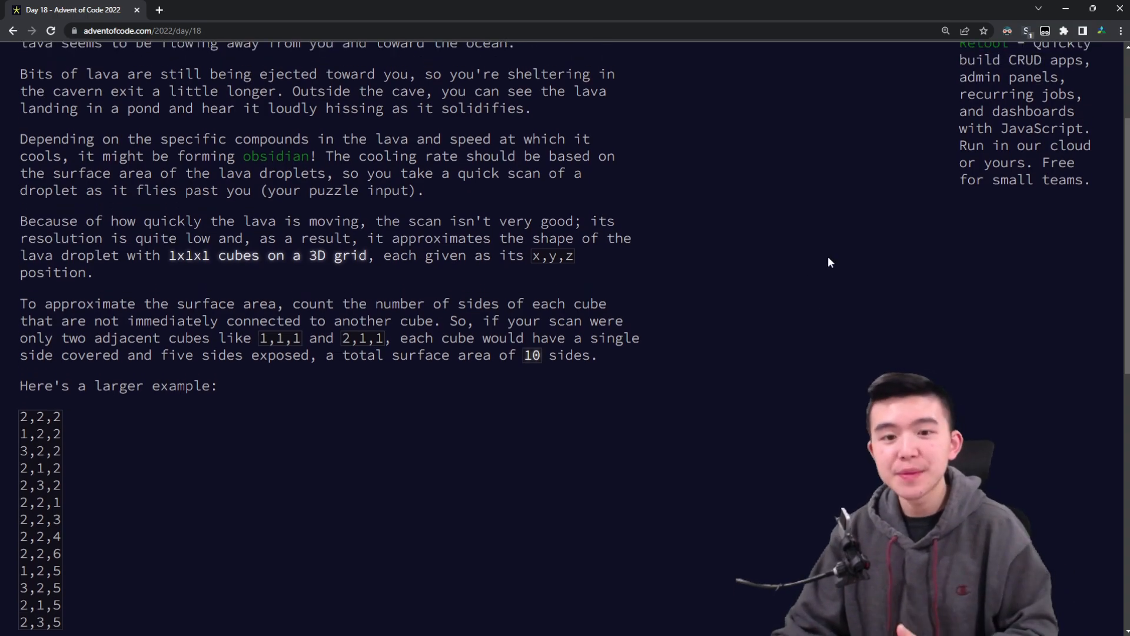
mouse_move(749, 328)
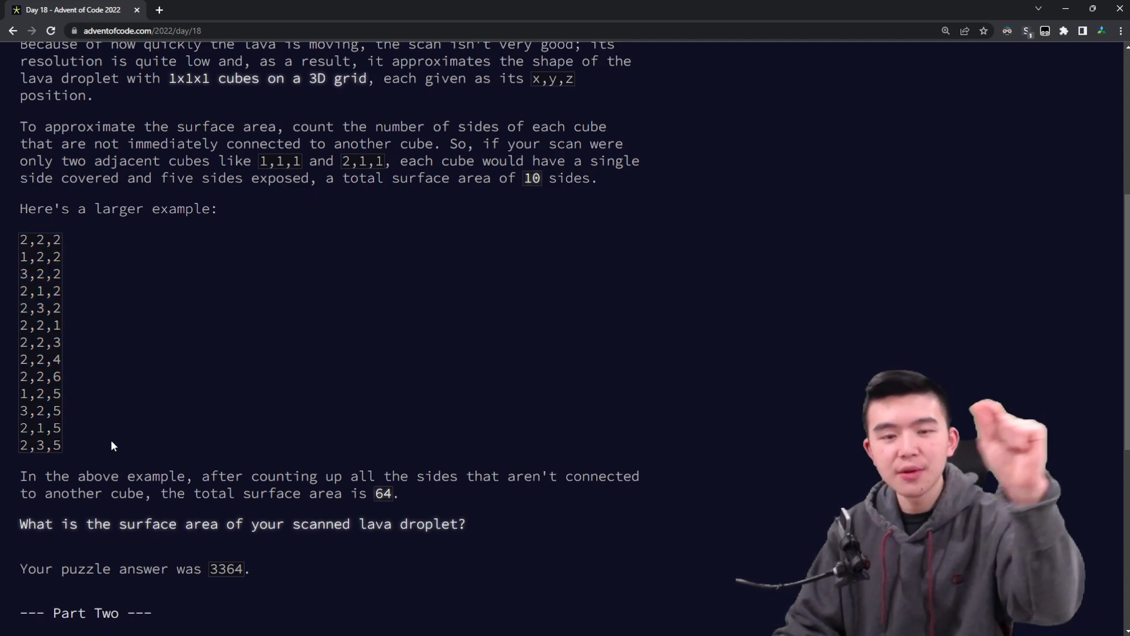
mouse_move(231, 369)
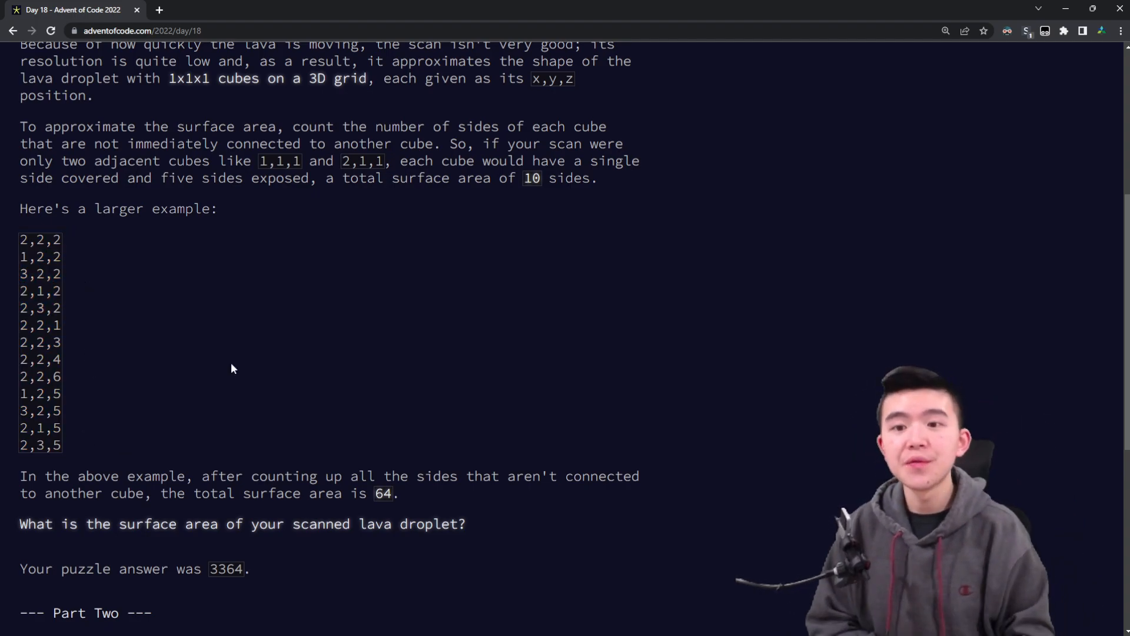
mouse_move(111, 305)
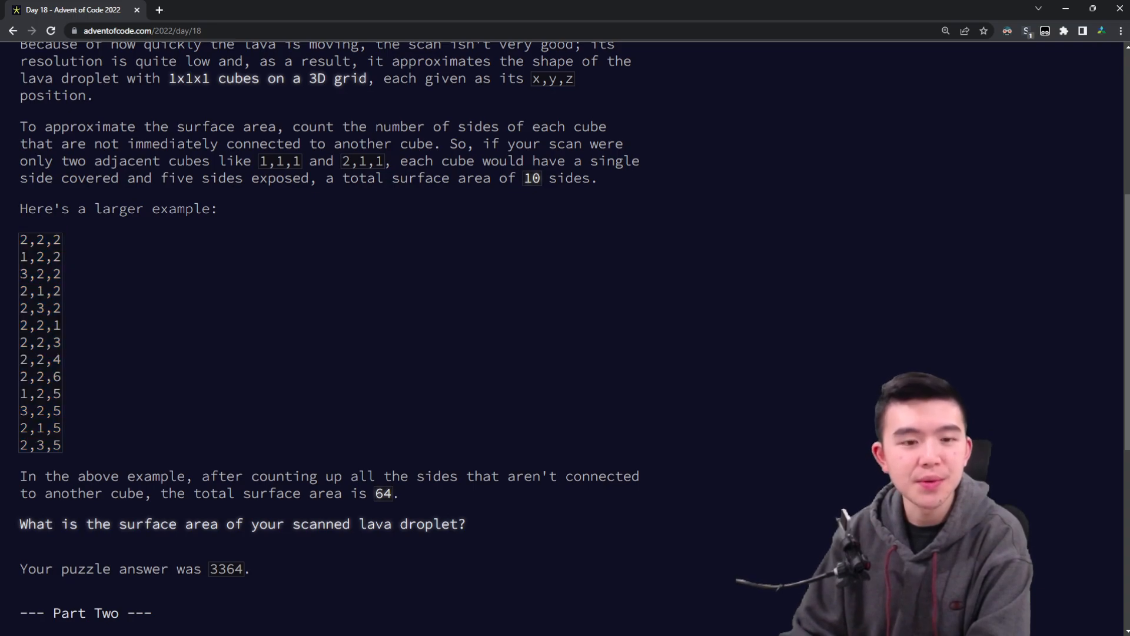
mouse_move(222, 267)
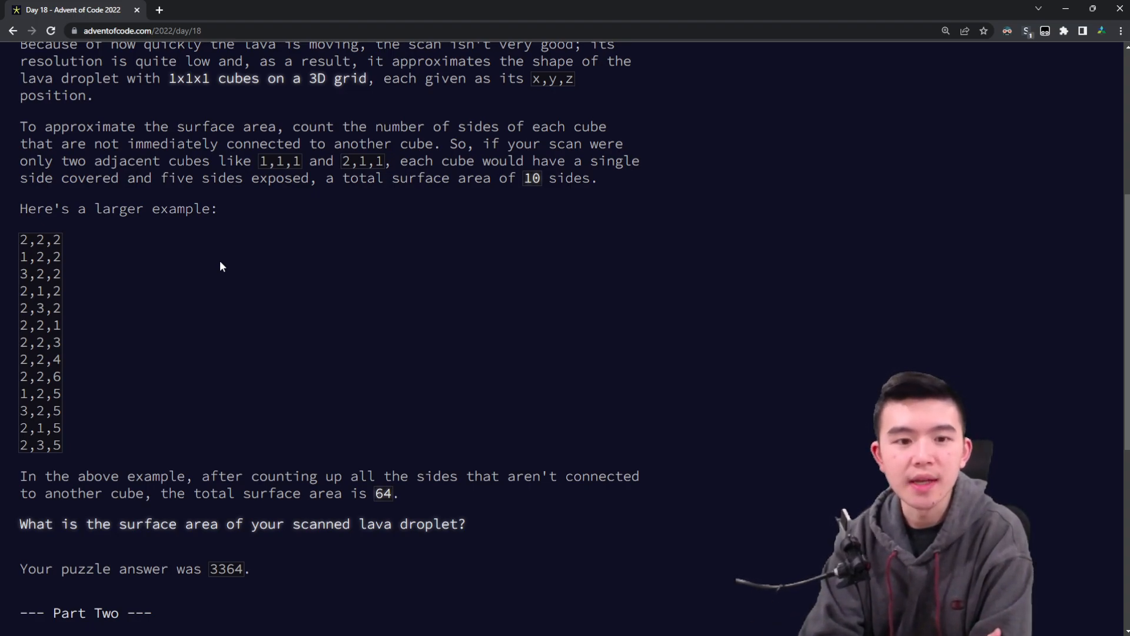
scroll(down, 3)
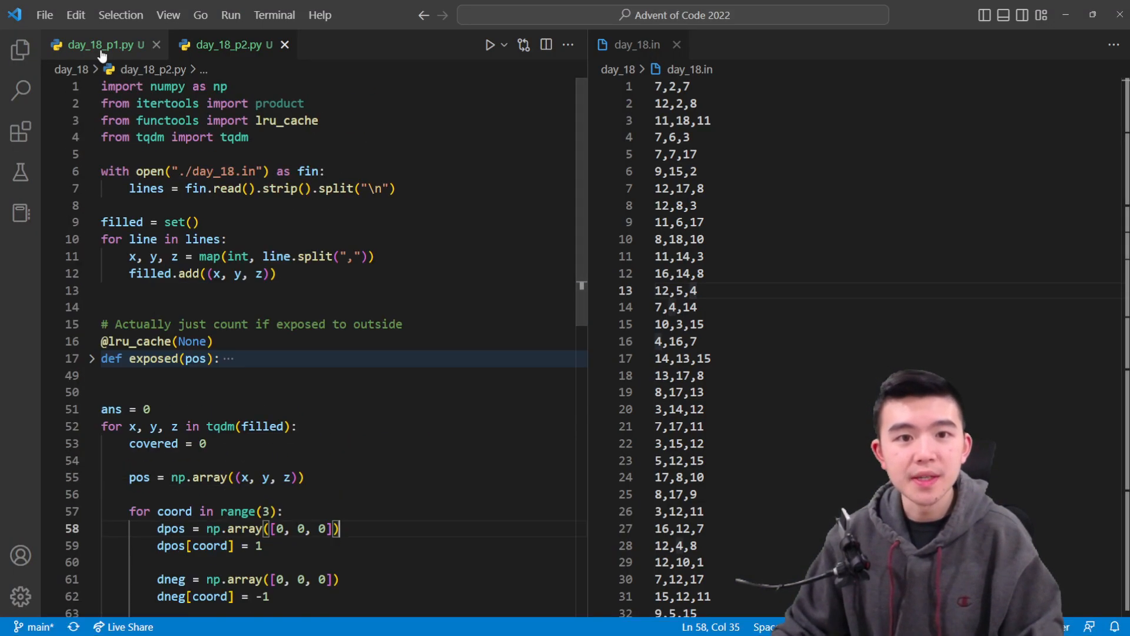
Step: Show the complete day_18_p1.py solution beside the day_18.in input
click(103, 44)
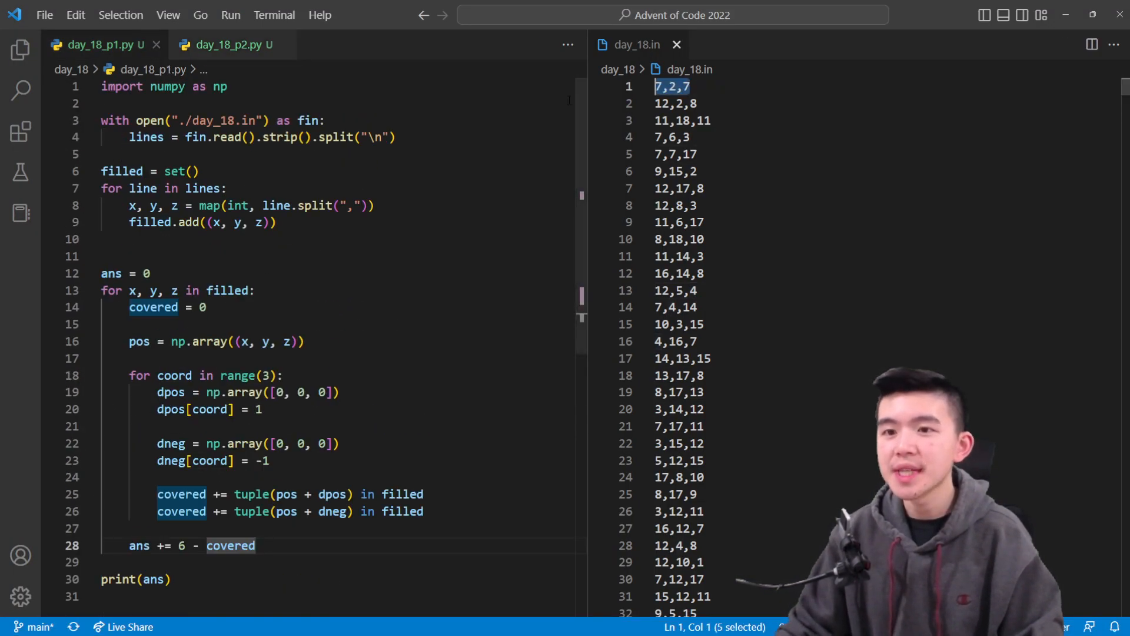
scroll(down, 3)
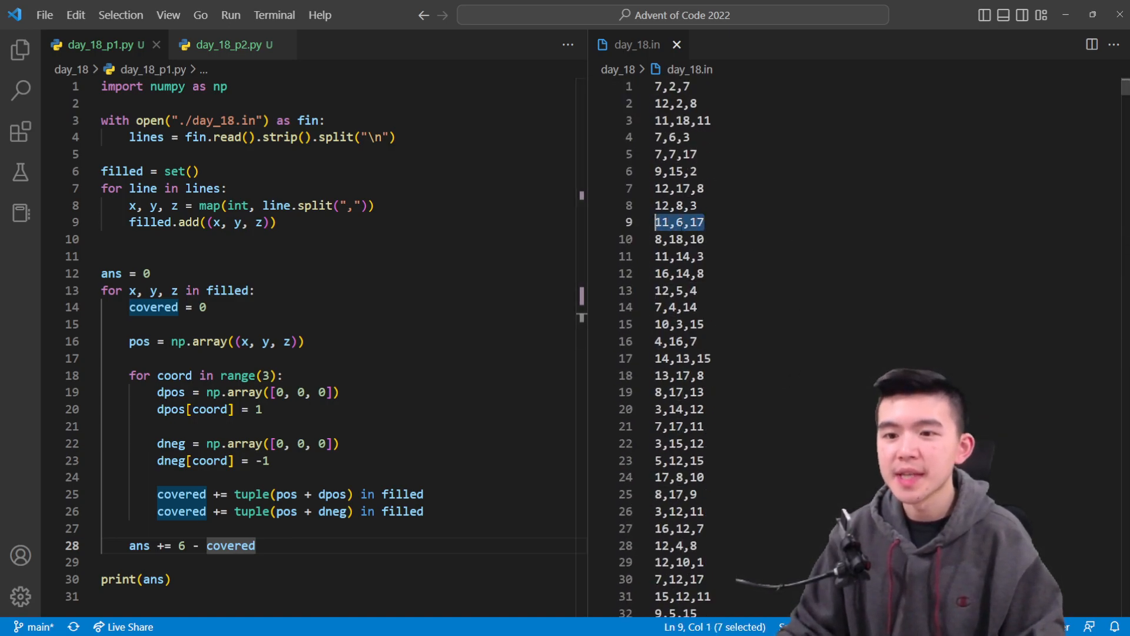
click(693, 238)
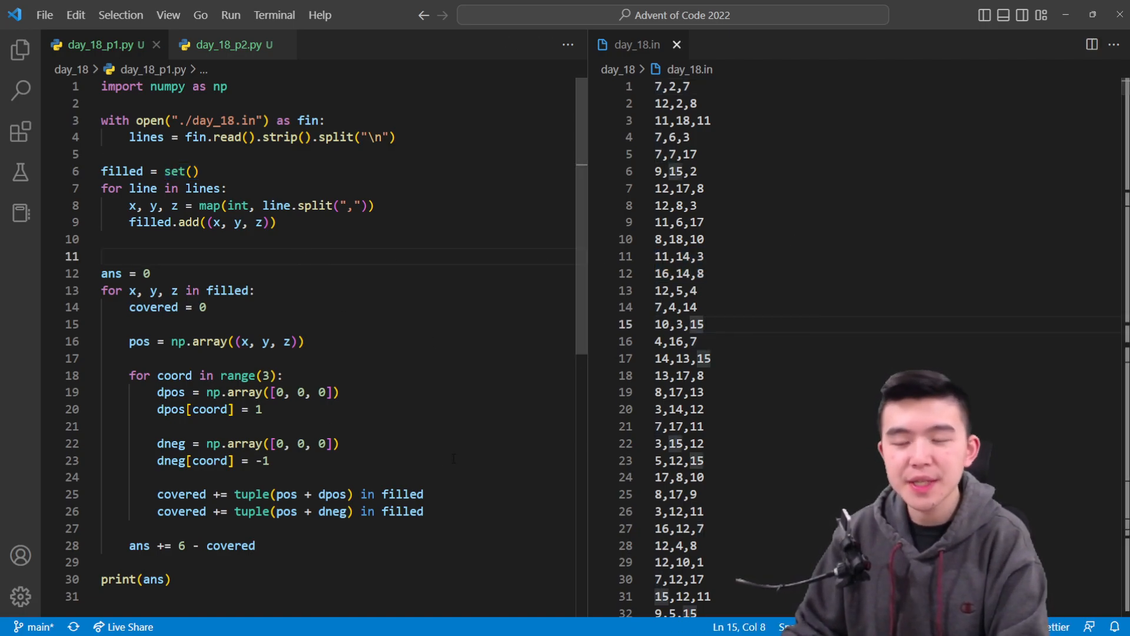
drag(128, 375, 270, 460)
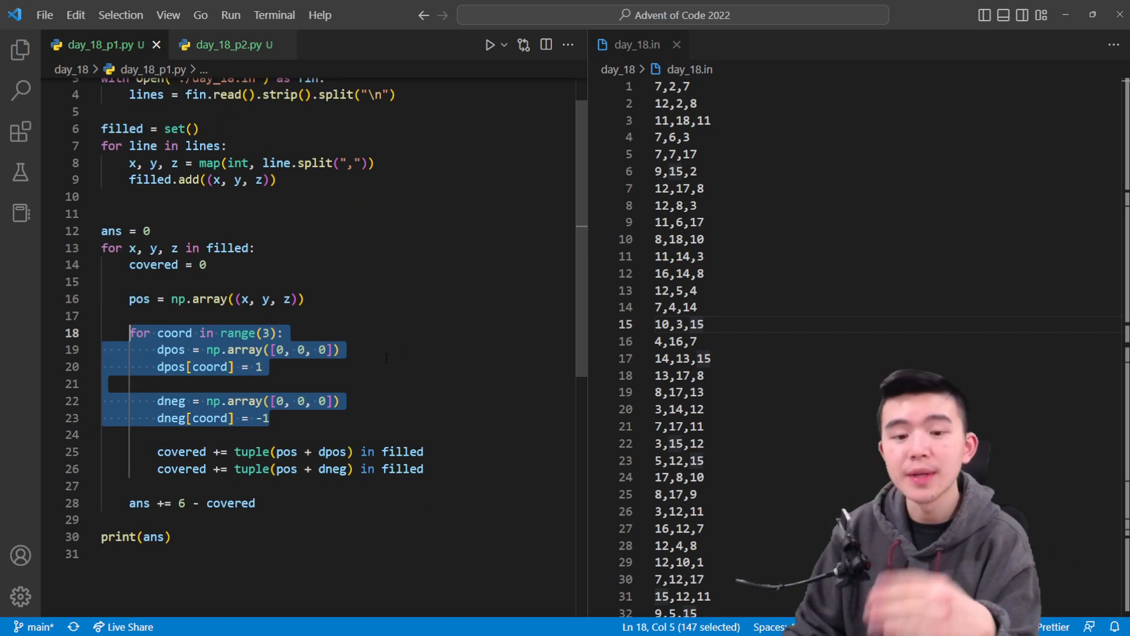
click(264, 366)
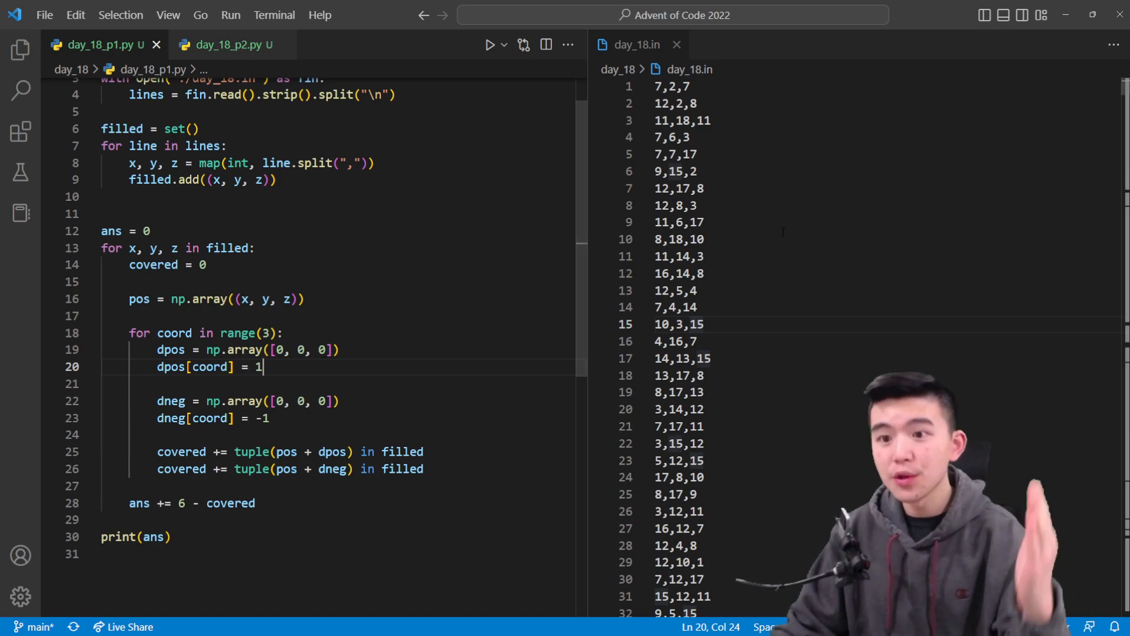
double_click(678, 120)
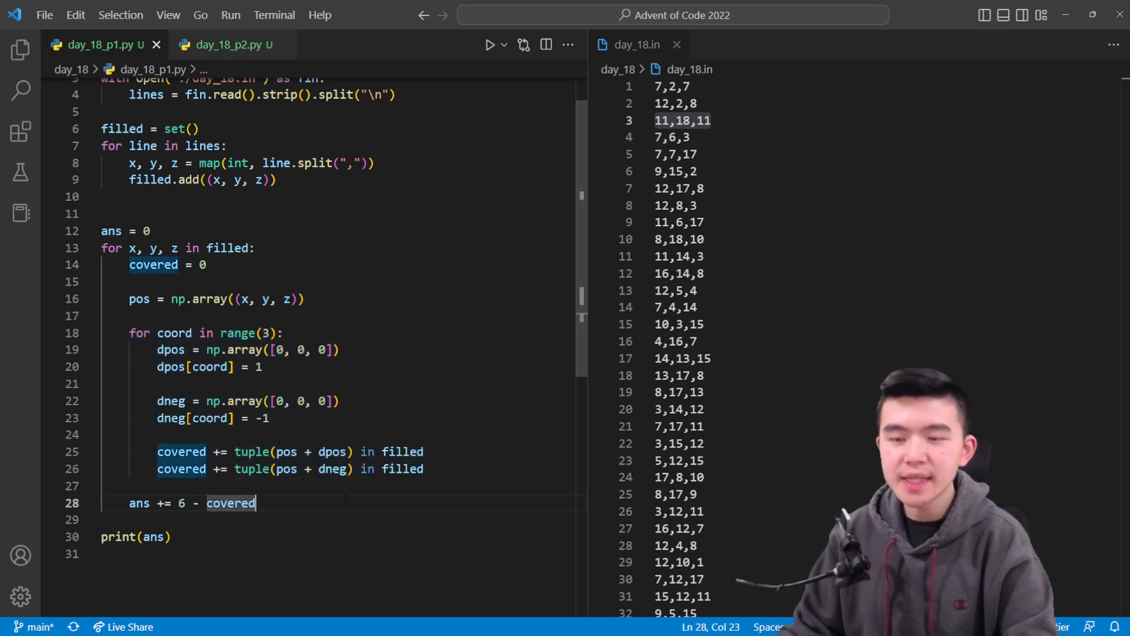
scroll(down, 3)
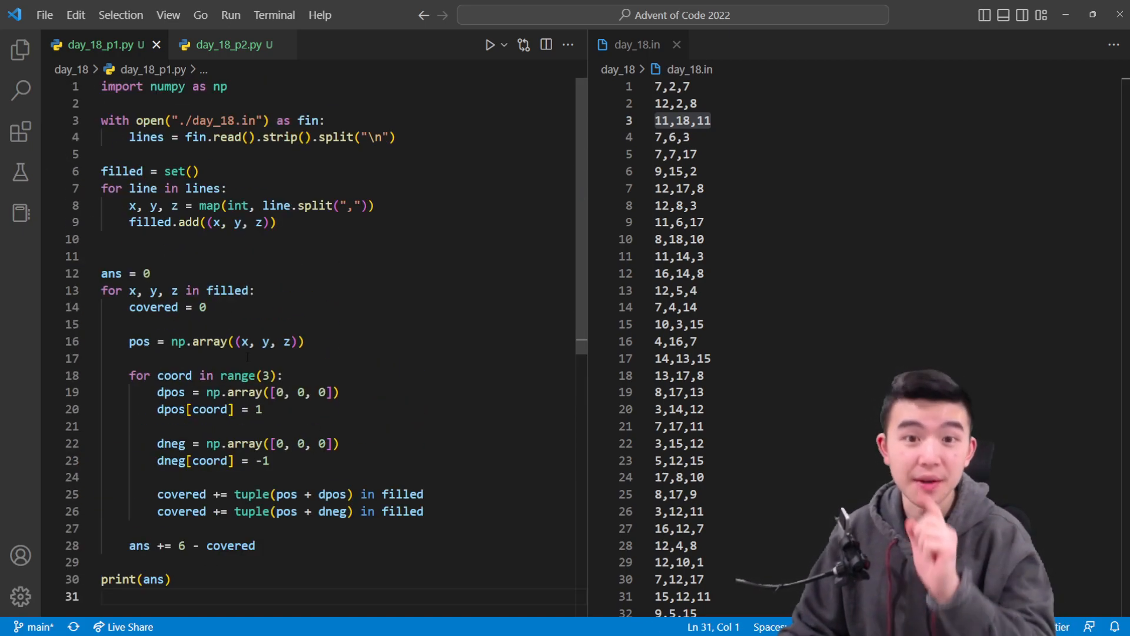
Step: Return to the Day 18 page and scroll to Part Two with answer 2006
click(225, 45)
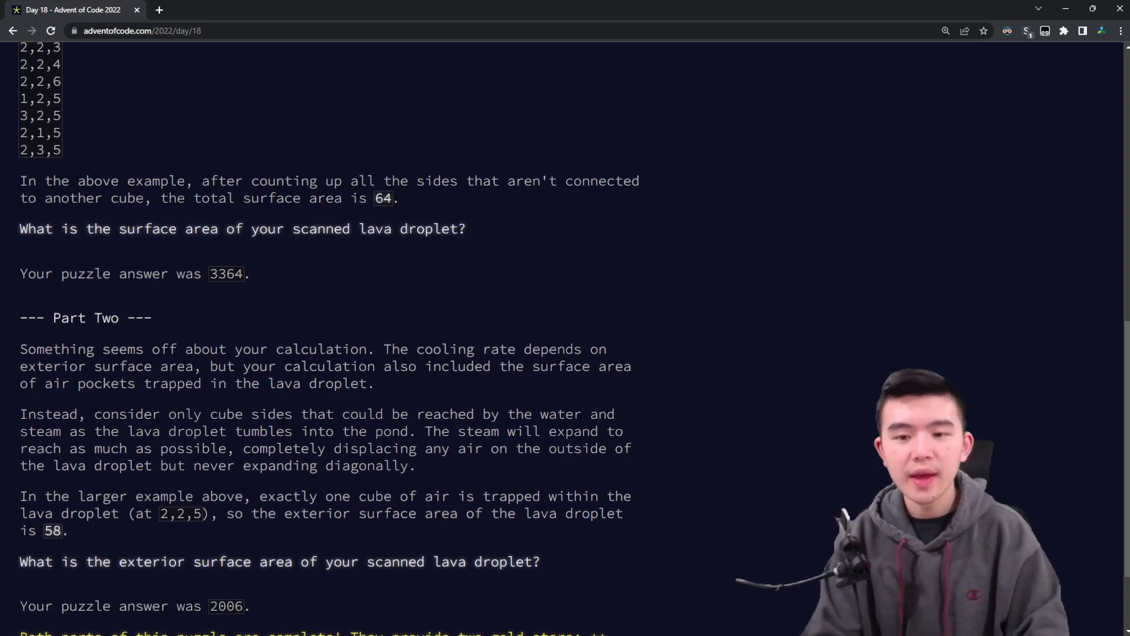
scroll(down, 3)
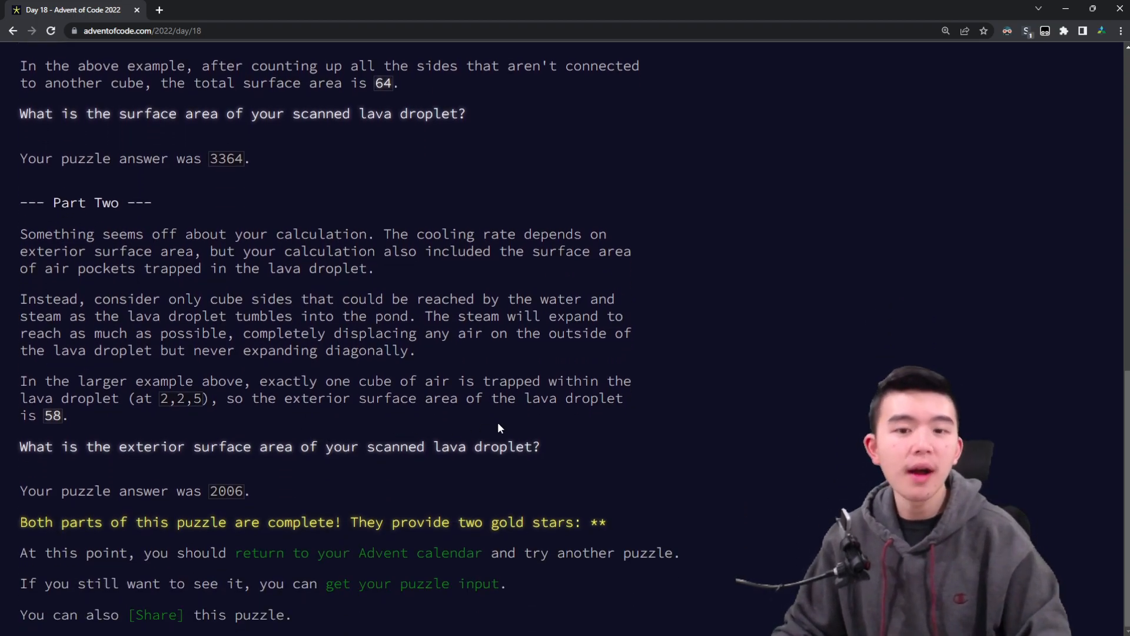
mouse_move(772, 504)
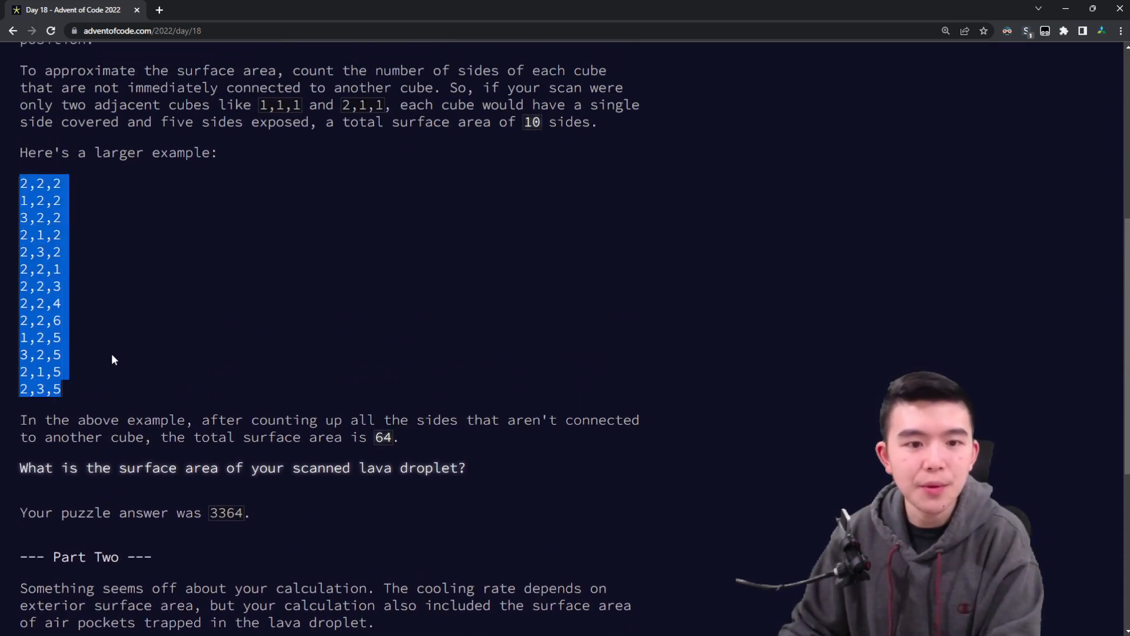
scroll(down, 3)
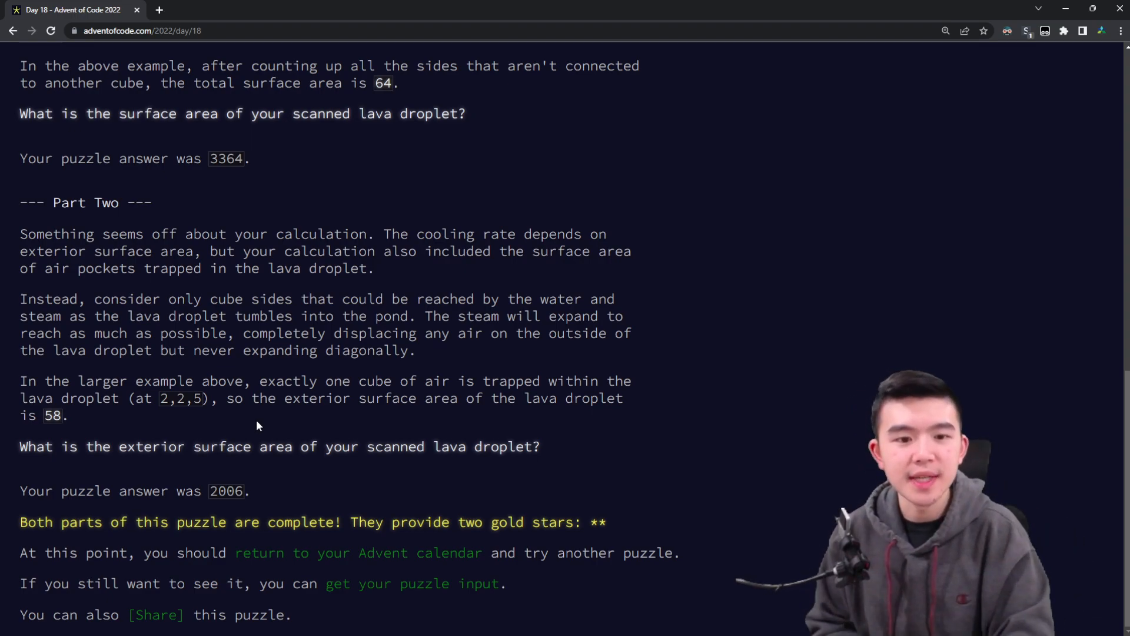
mouse_move(430, 434)
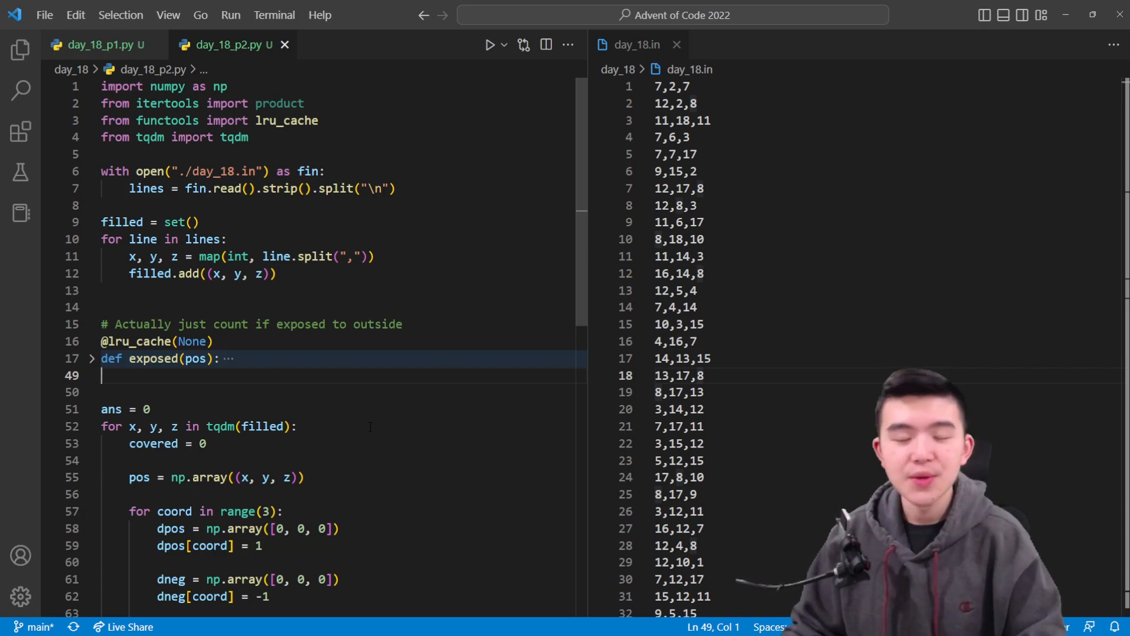
Step: Remove the 'if pos in filled: return False' lines from the top of exposed()
scroll(down, 3)
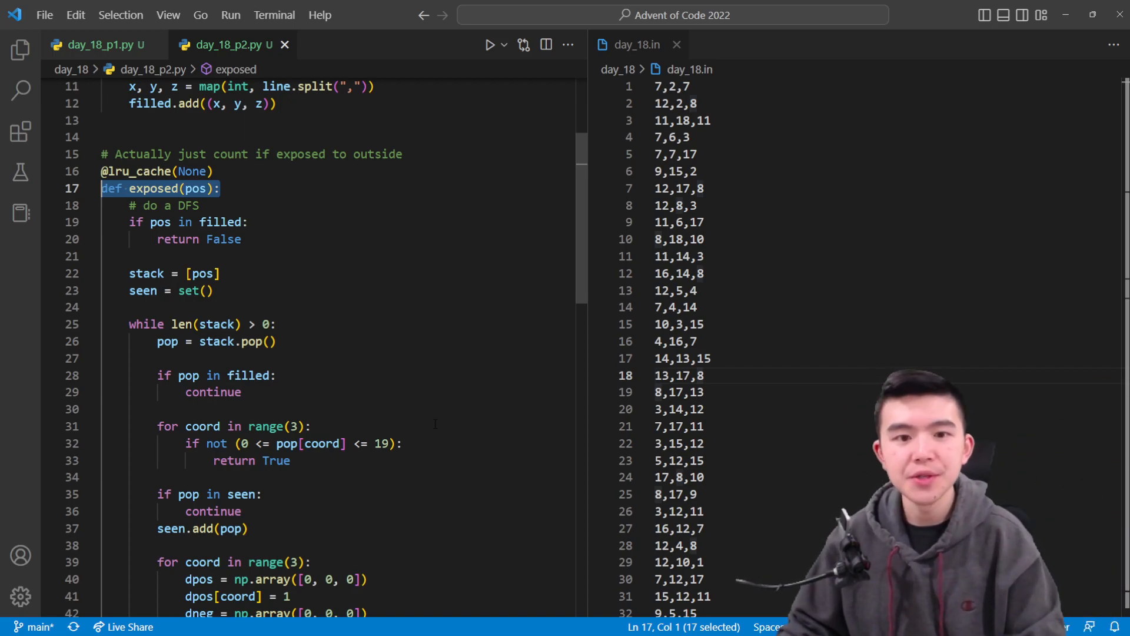
scroll(down, 3)
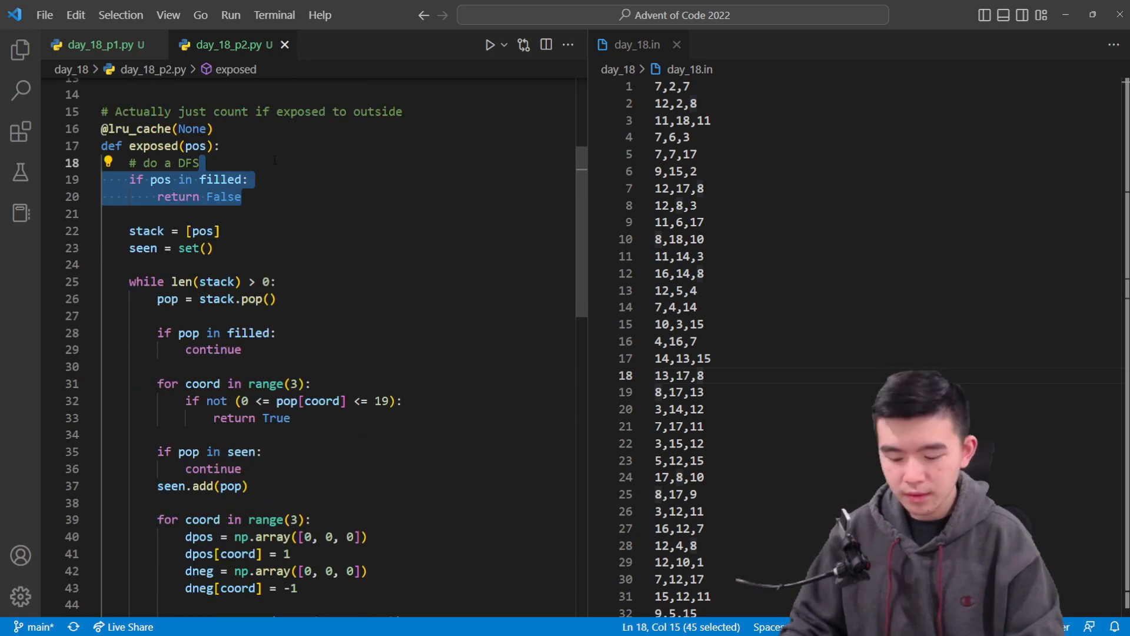
key(Delete)
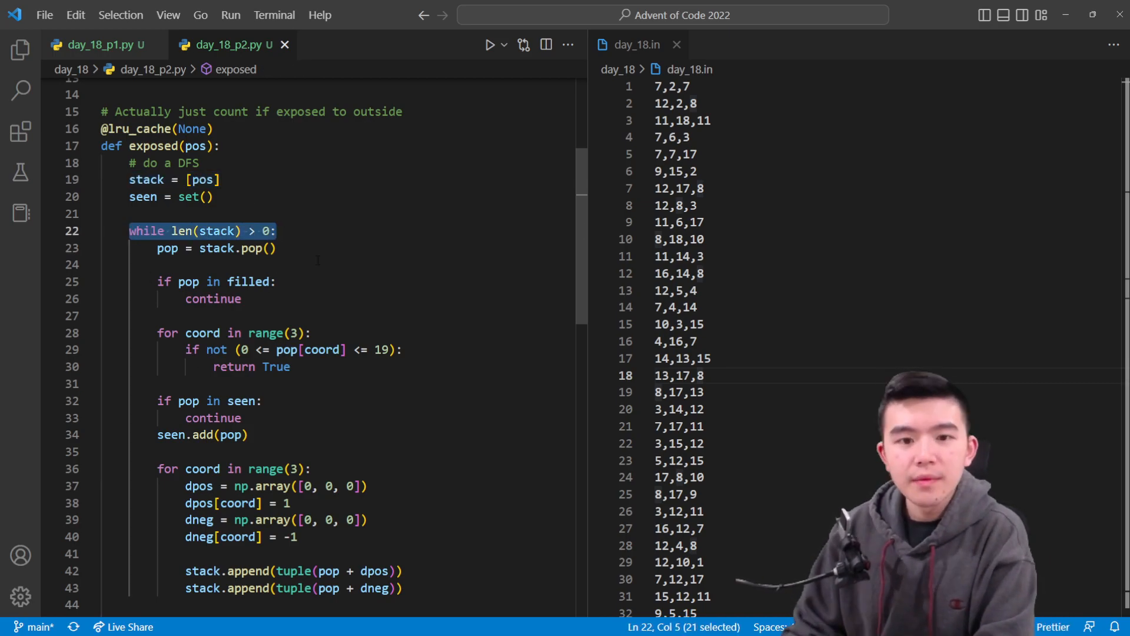
drag(277, 231, 242, 299)
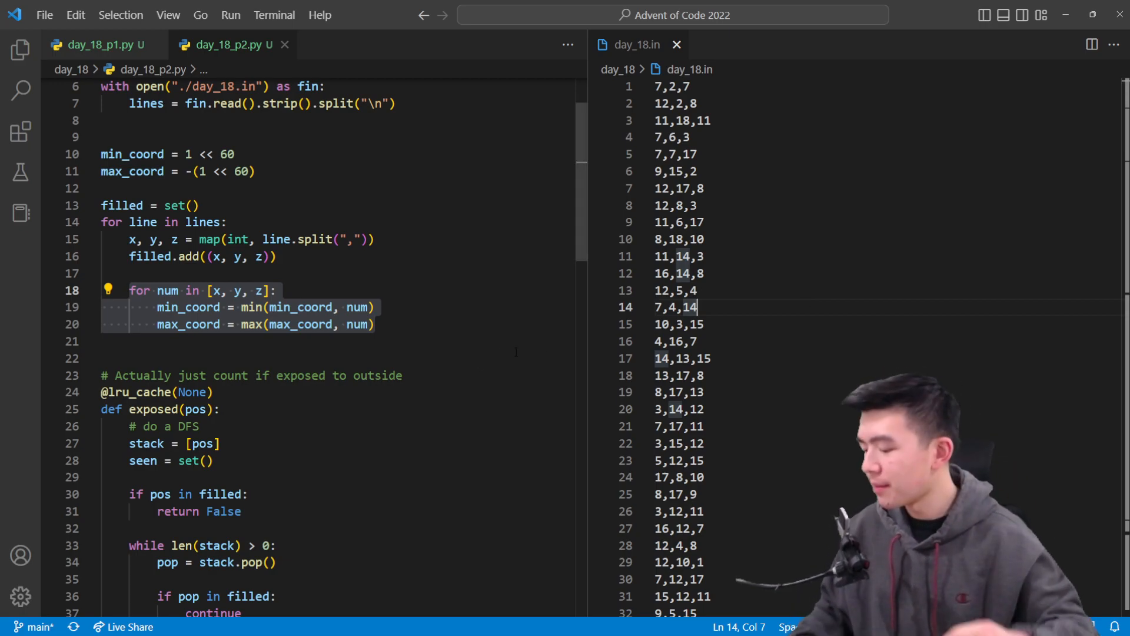
Step: Scroll through the part 2 code, checking bounds against min_coord and max_coord
scroll(down, 3)
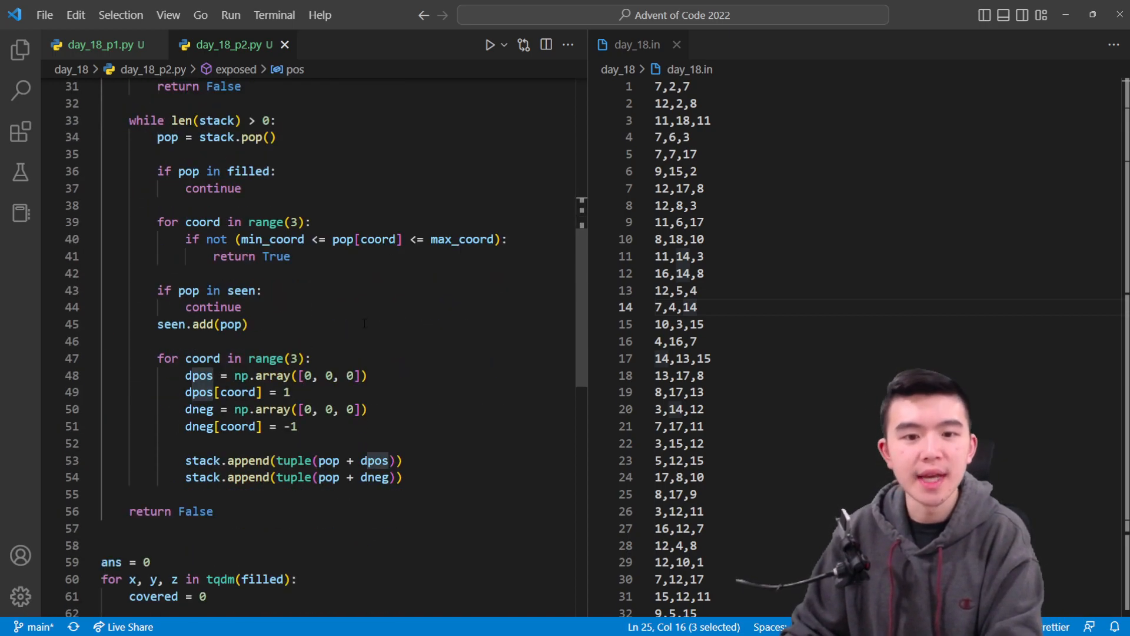
scroll(down, 3)
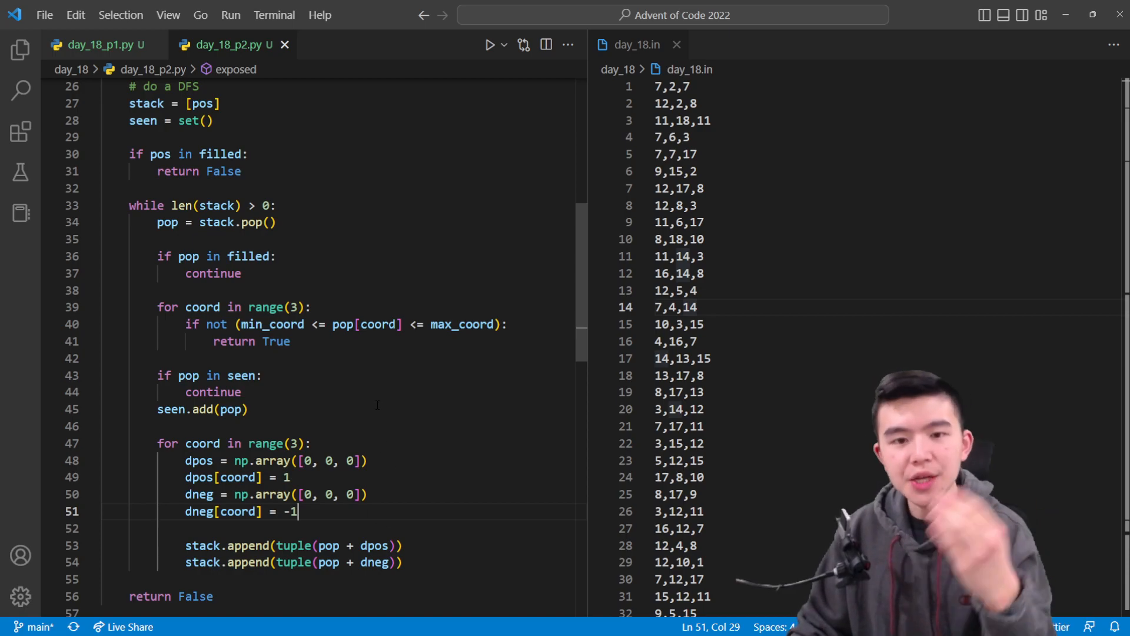
scroll(down, 3)
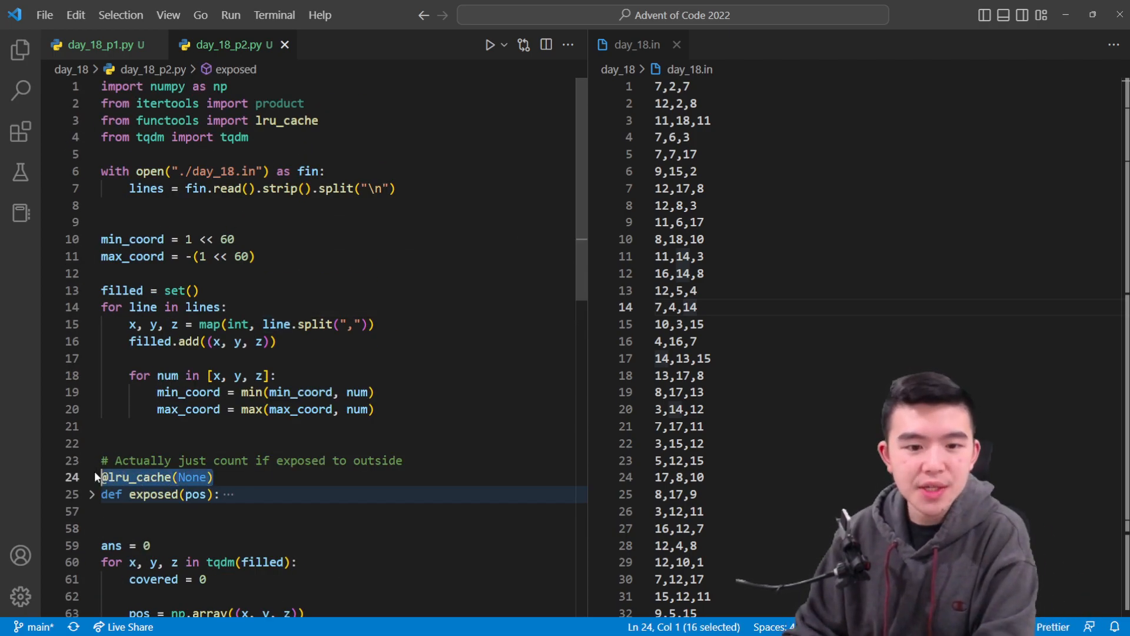
click(319, 120)
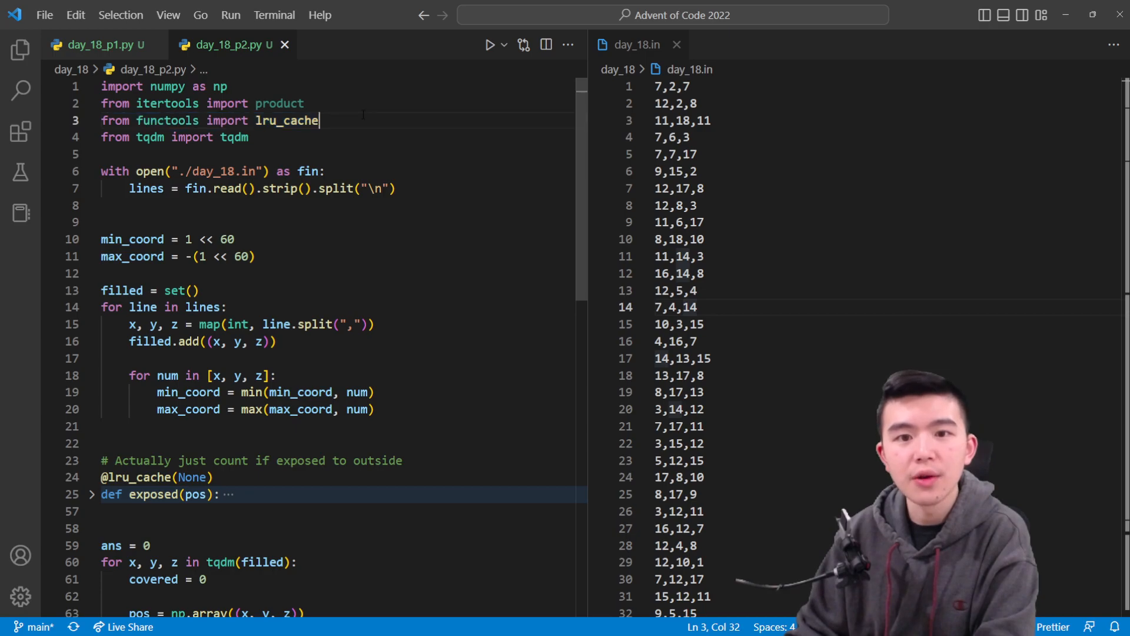
double_click(285, 120)
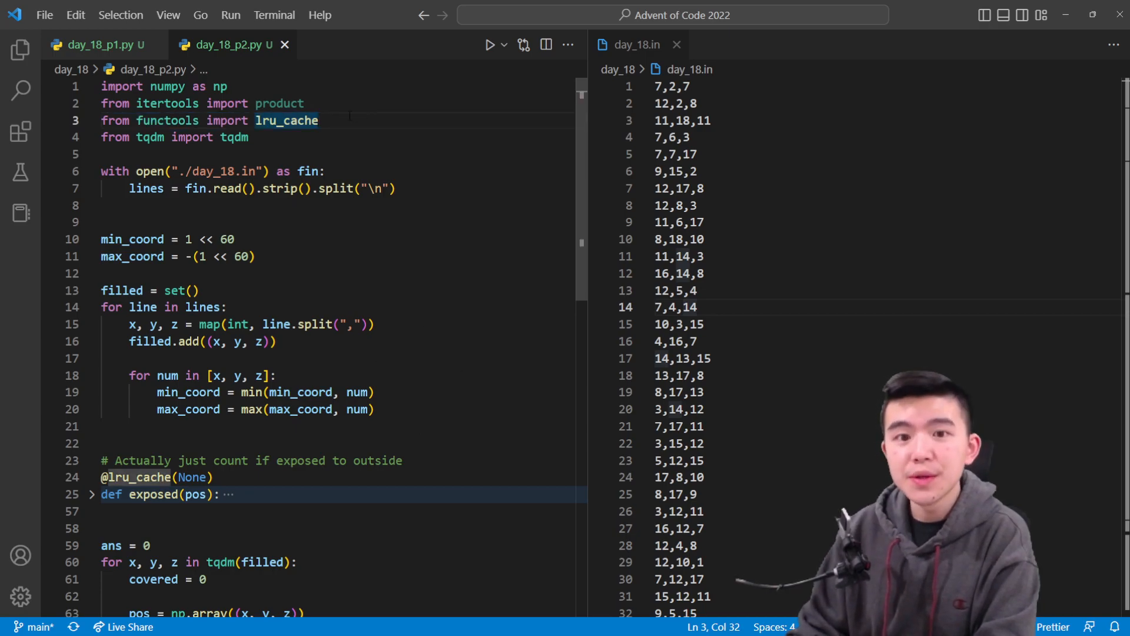
click(213, 476)
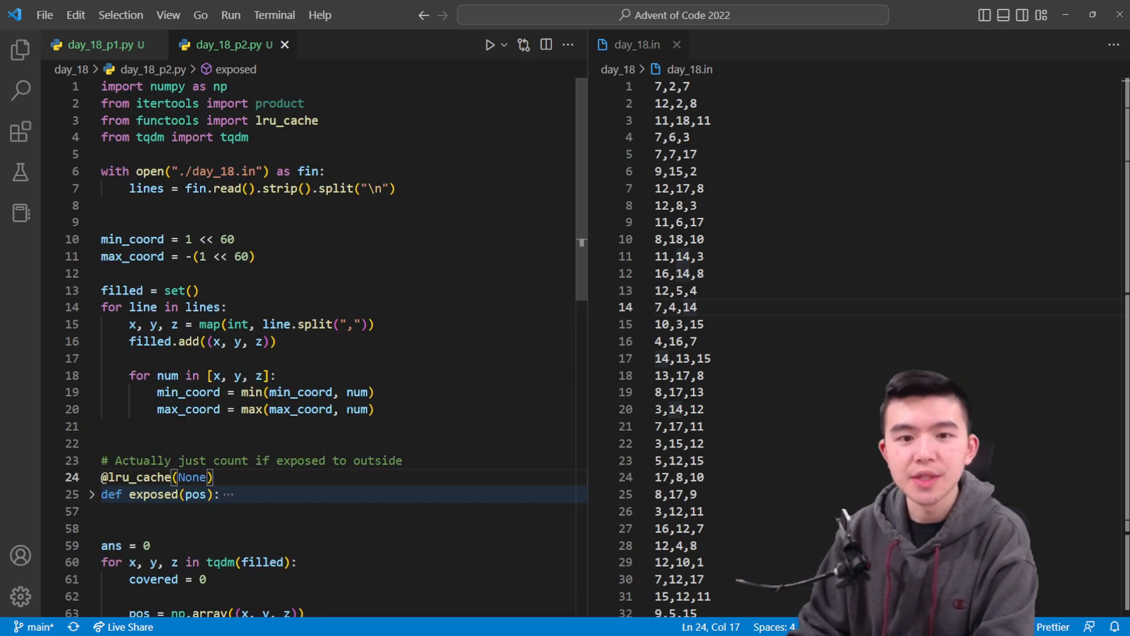
mouse_move(360, 408)
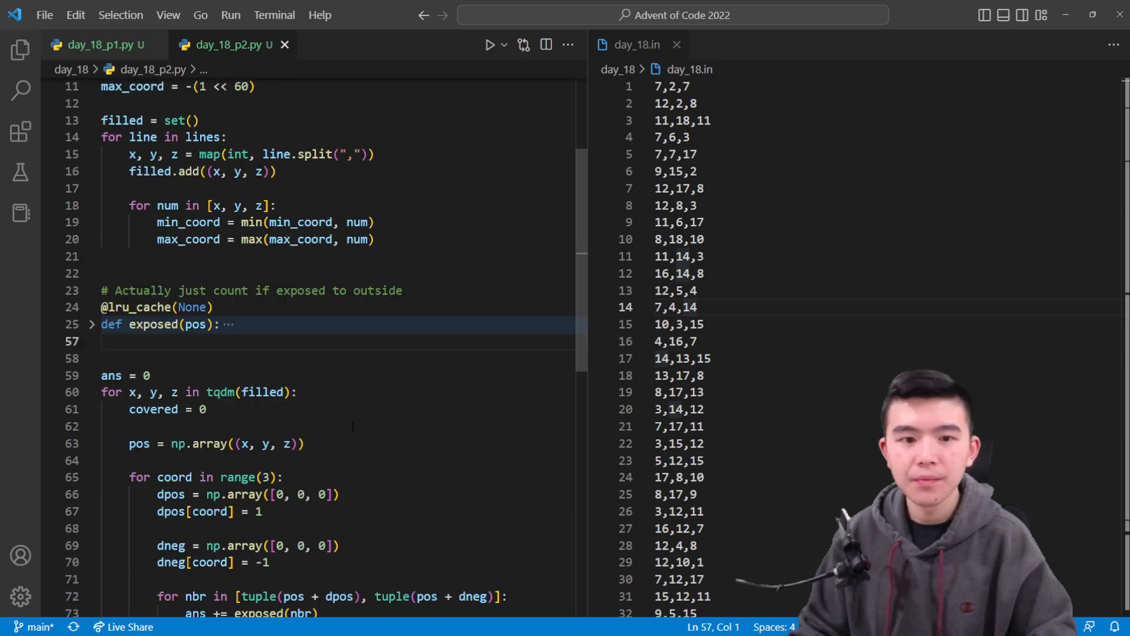
click(91, 323)
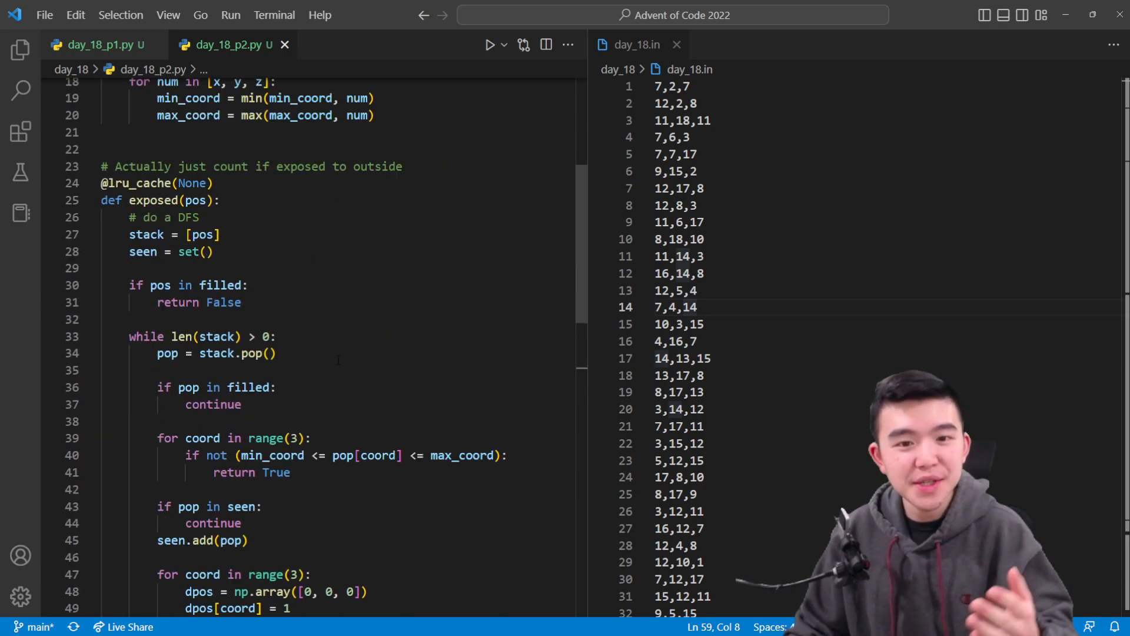
scroll(down, 3)
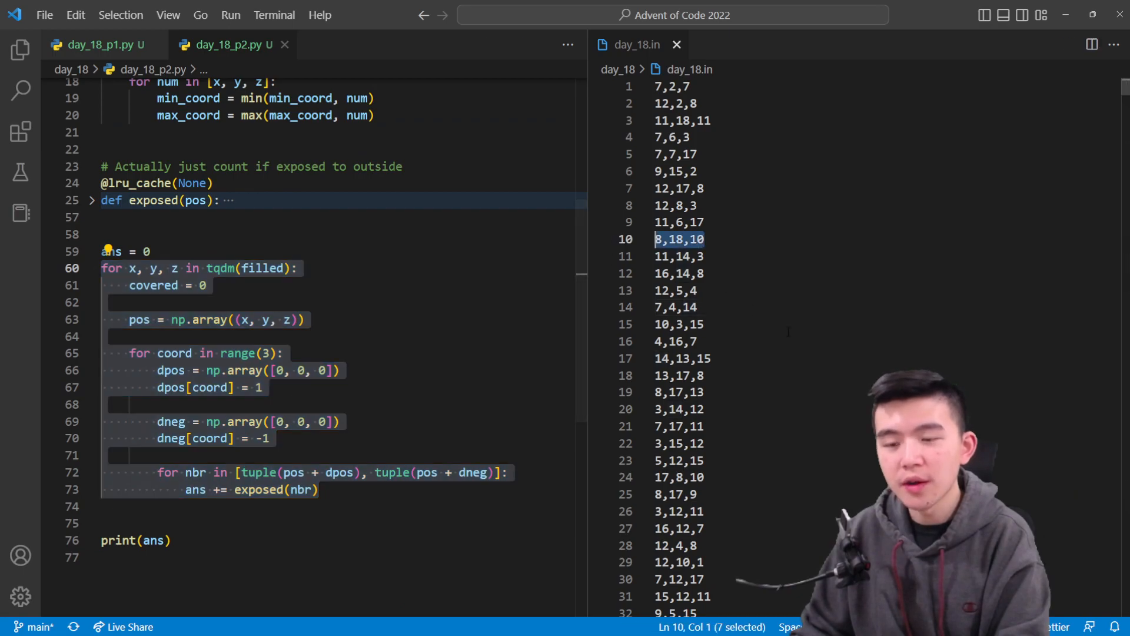
drag(157, 369, 270, 438)
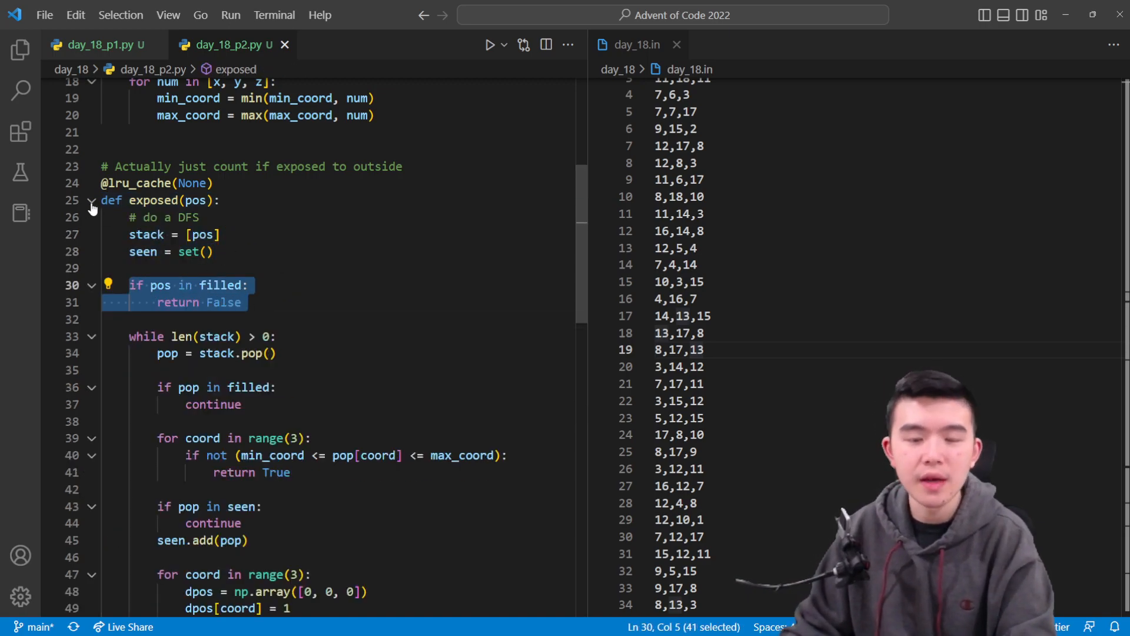
click(92, 200)
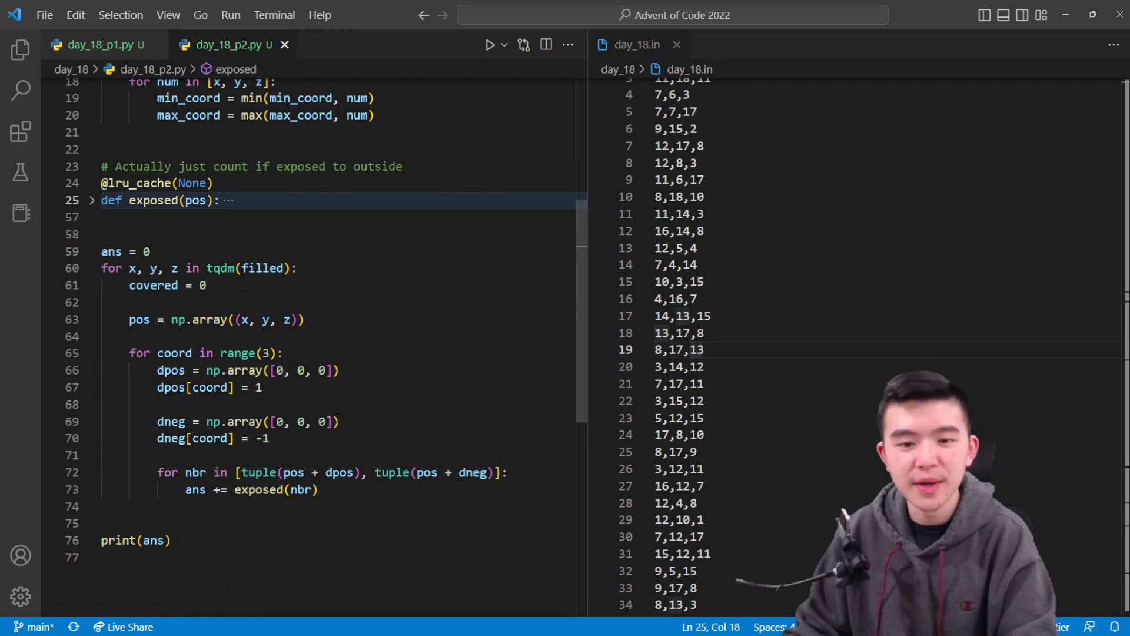
drag(157, 472, 318, 490)
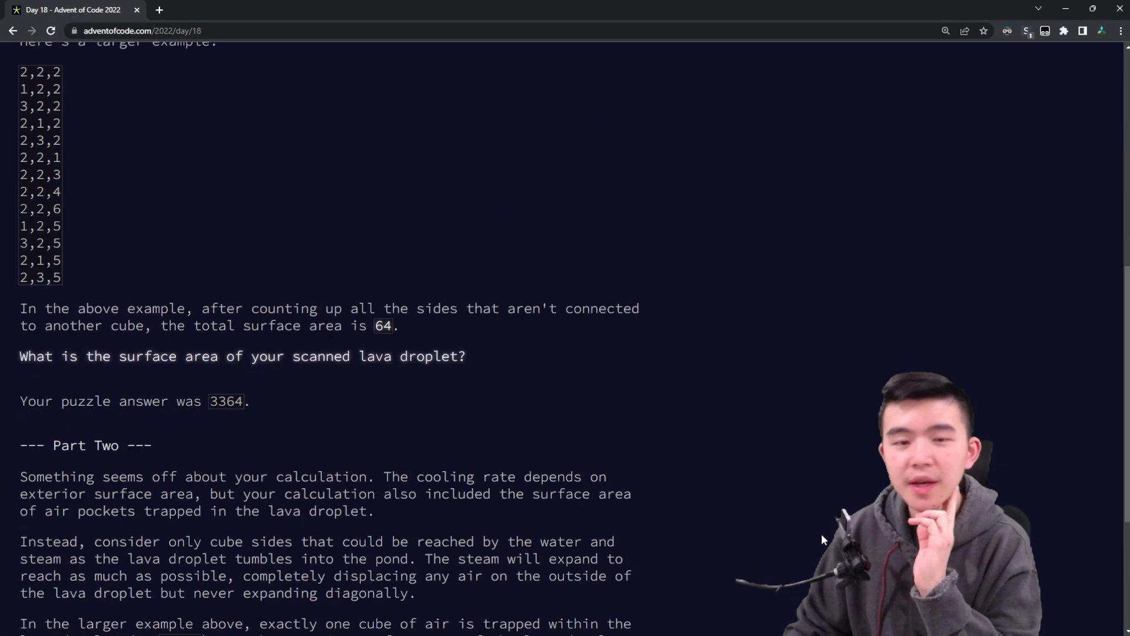
Step: Open Day 18 from the 2022 calendar and view its puzzle description
scroll(down, 3)
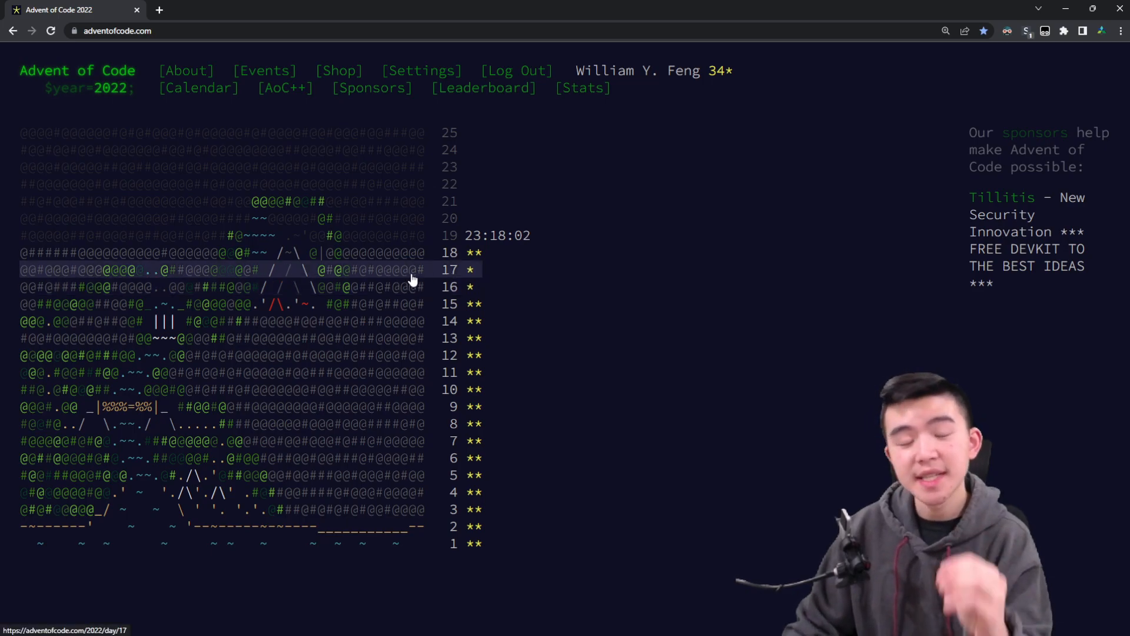
mouse_move(430, 282)
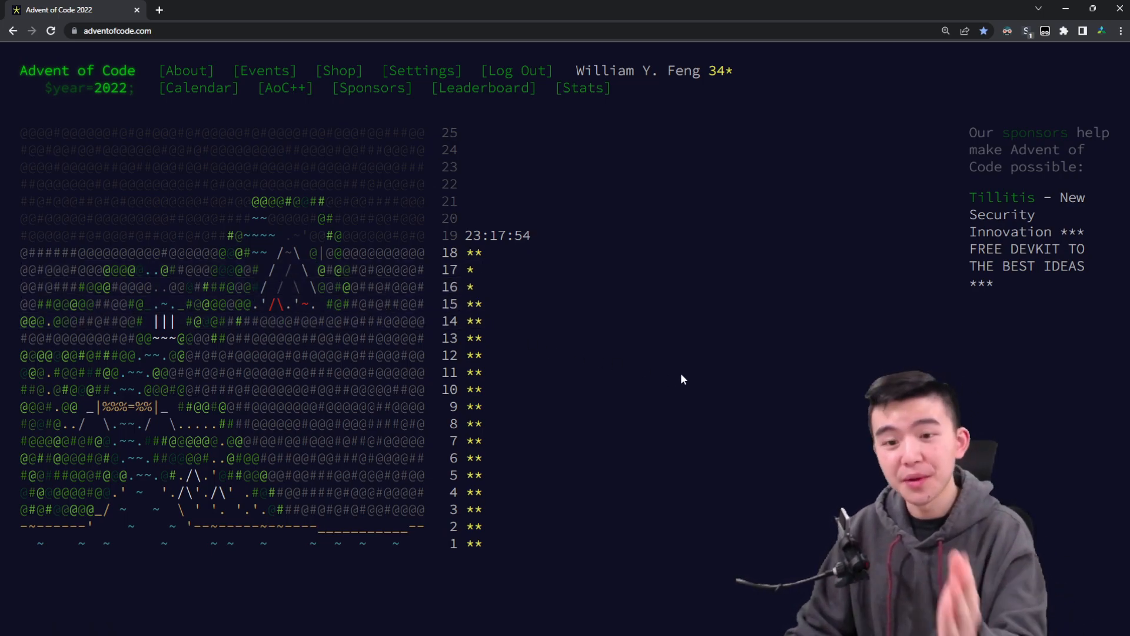
mouse_move(673, 494)
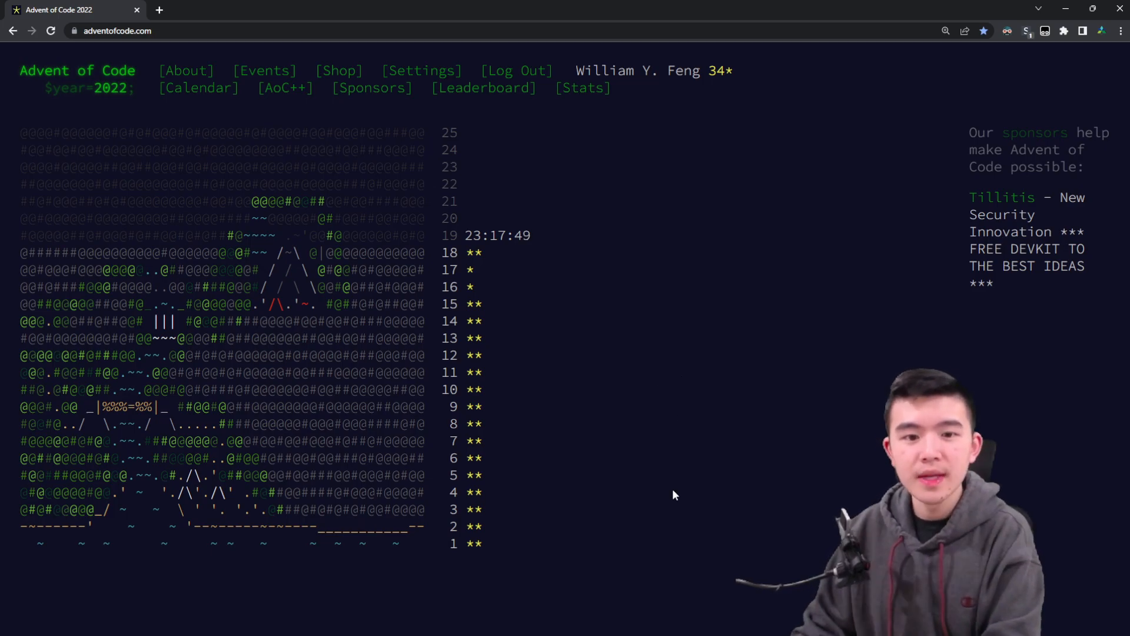
mouse_move(588, 312)
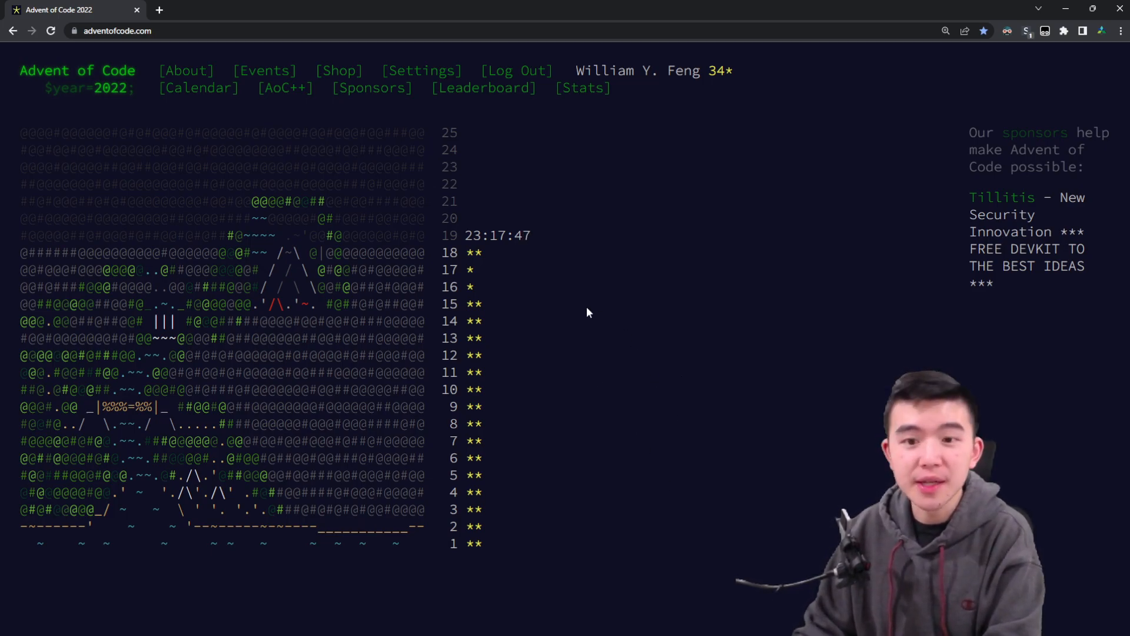
mouse_move(643, 449)
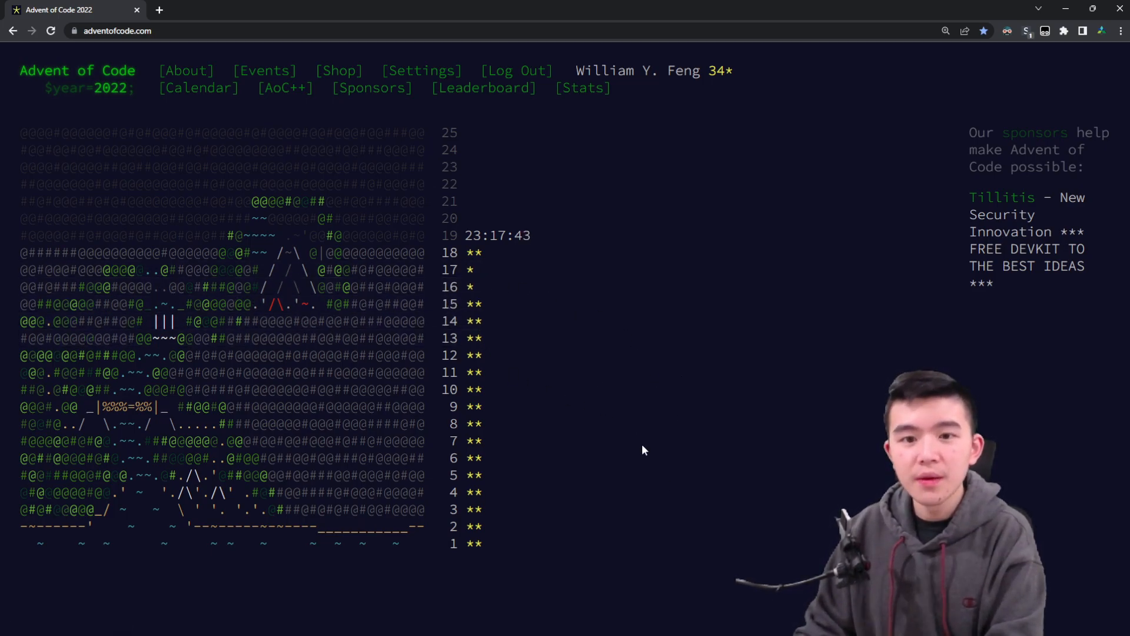
click(472, 252)
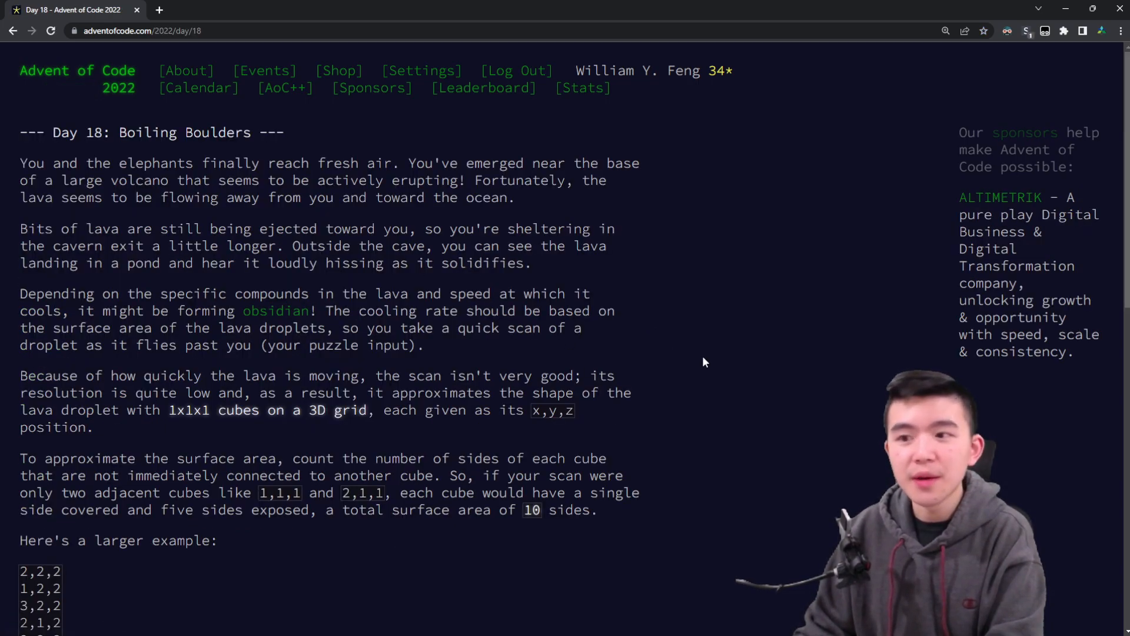
scroll(down, 3)
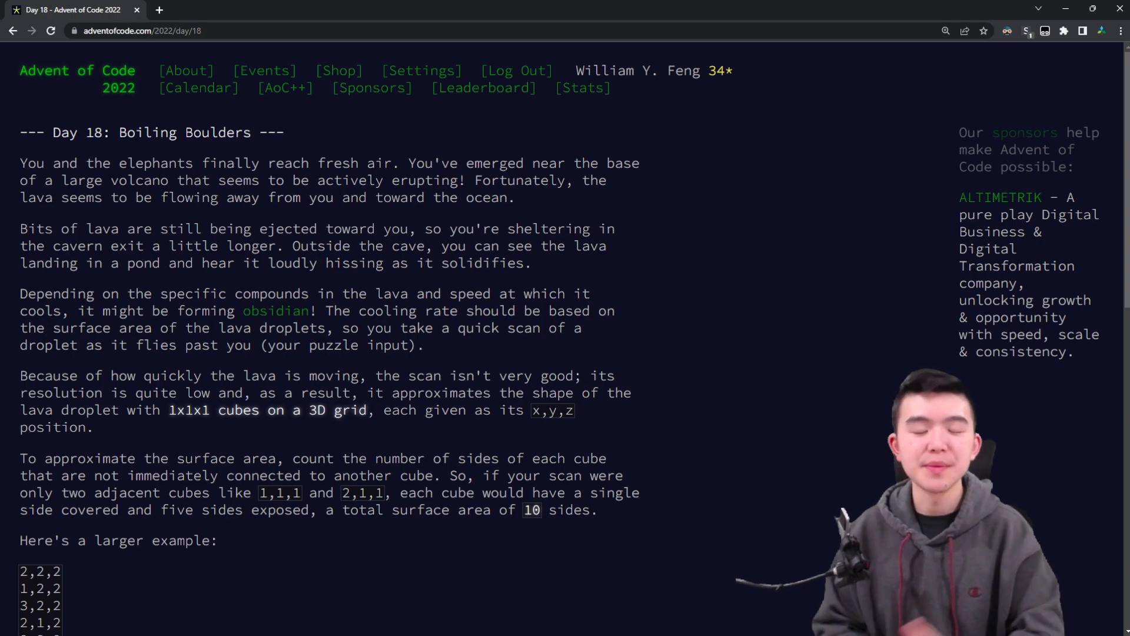
mouse_move(484, 87)
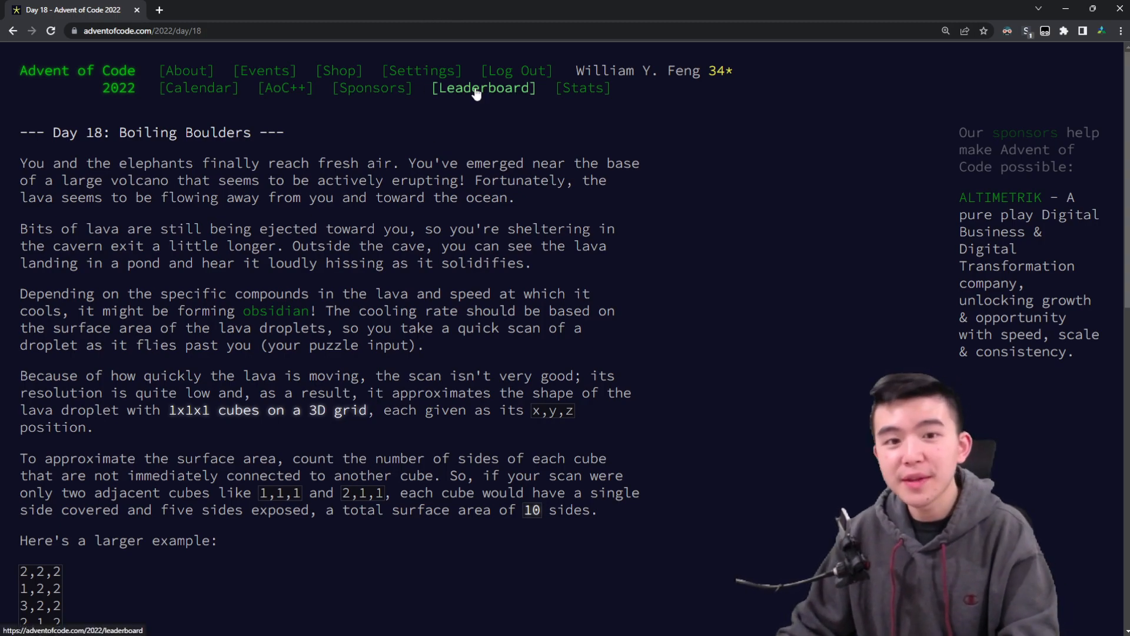
Step: Open Leaderboard and view Your Private Leaderboard's 2022 member standings
click(482, 87)
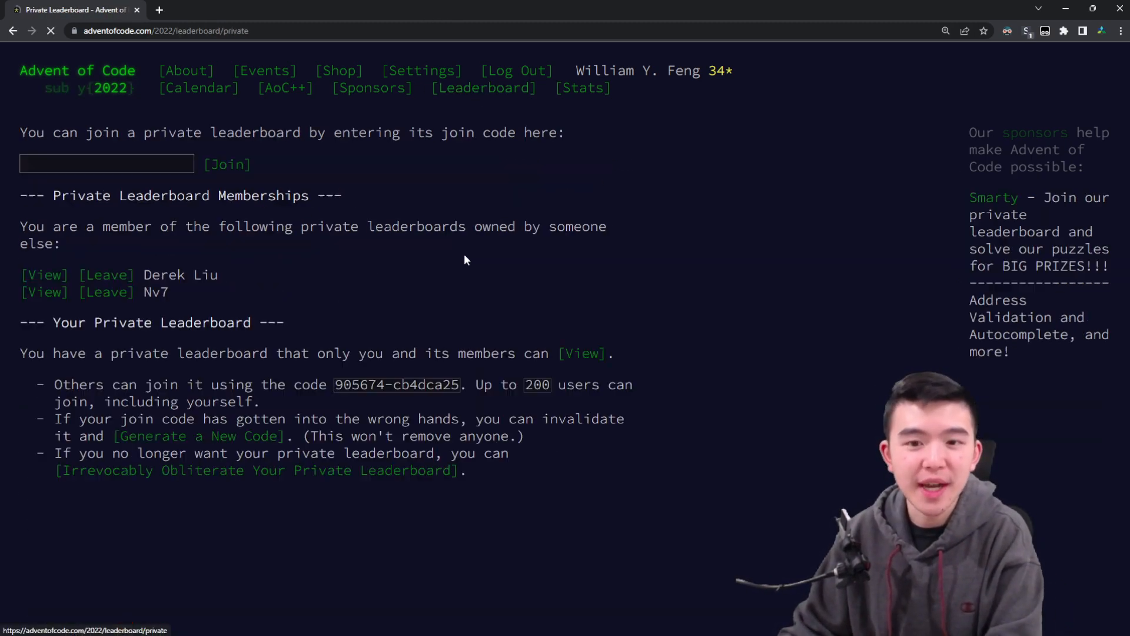
click(581, 353)
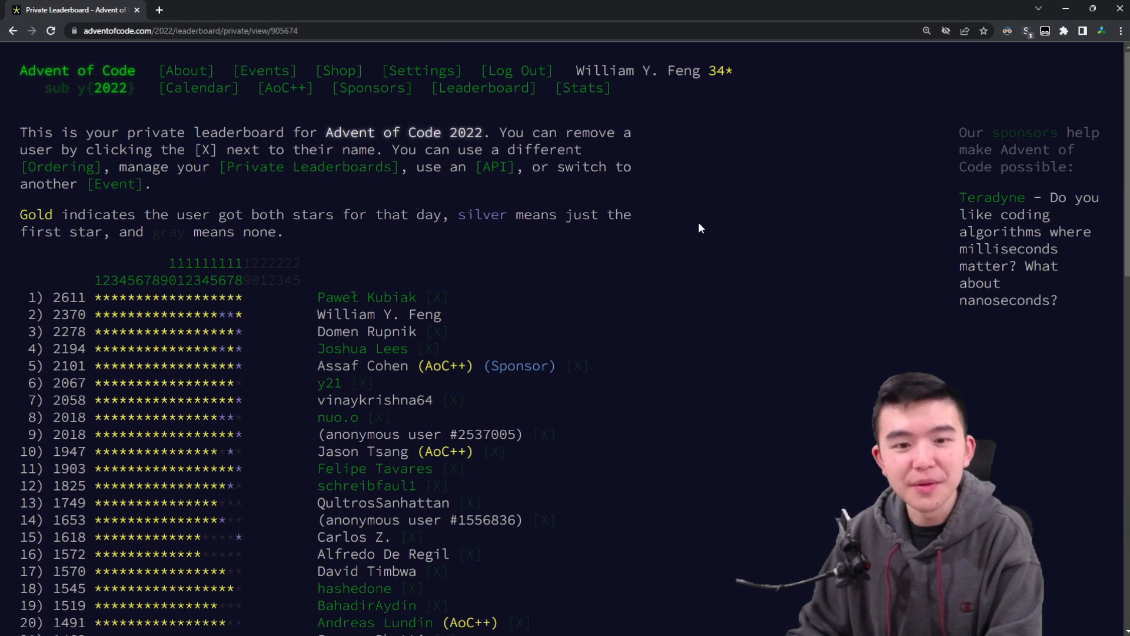
mouse_move(746, 325)
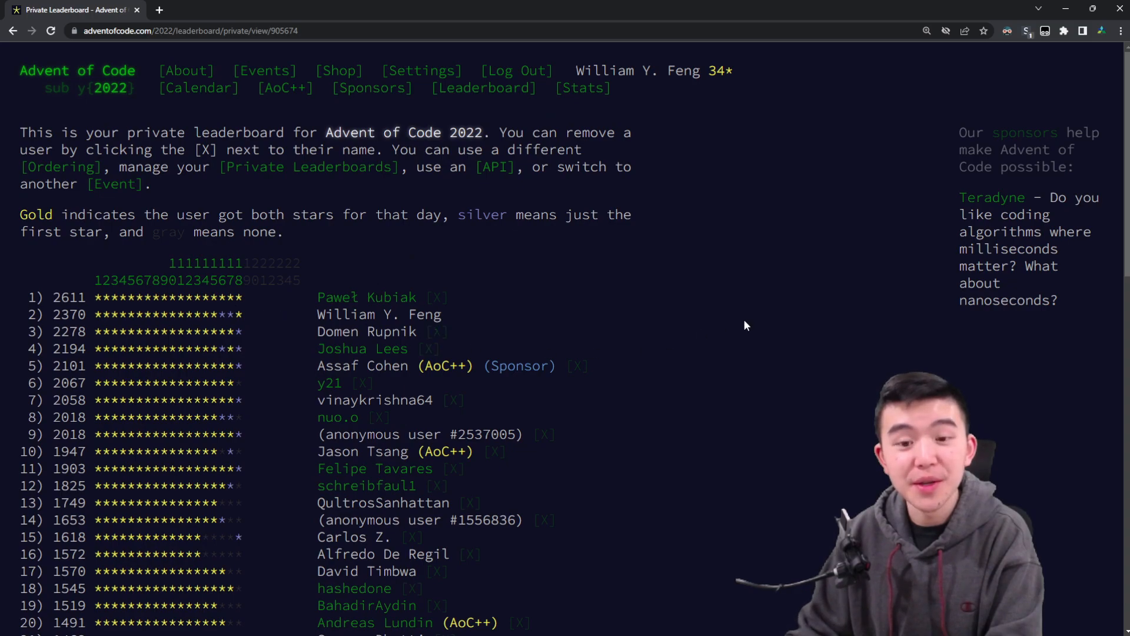
mouse_move(710, 456)
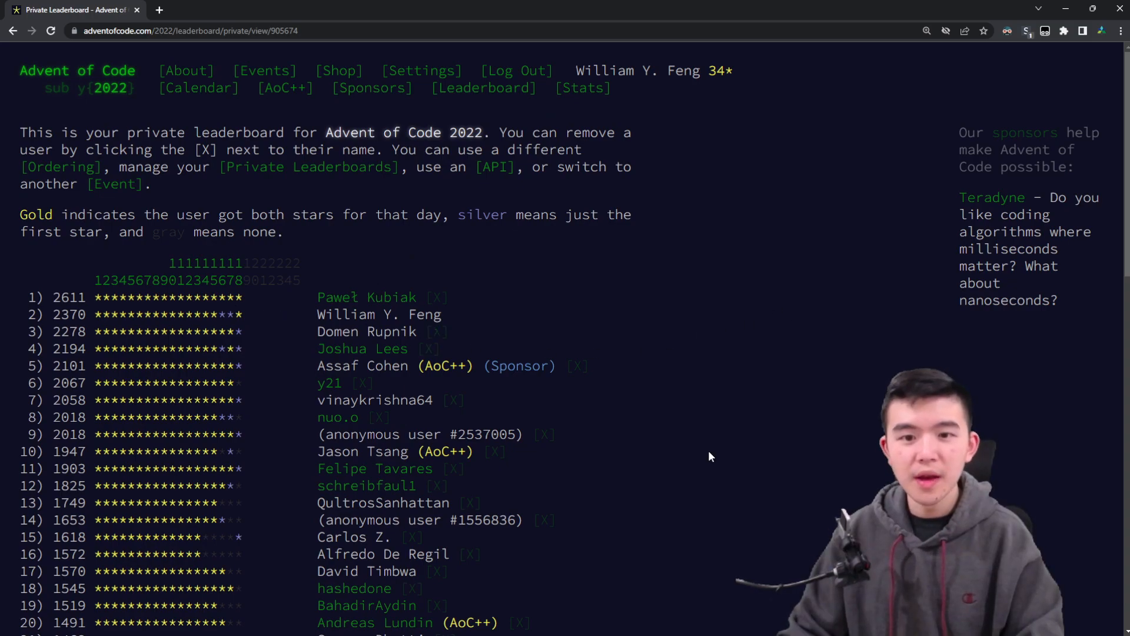
mouse_move(706, 456)
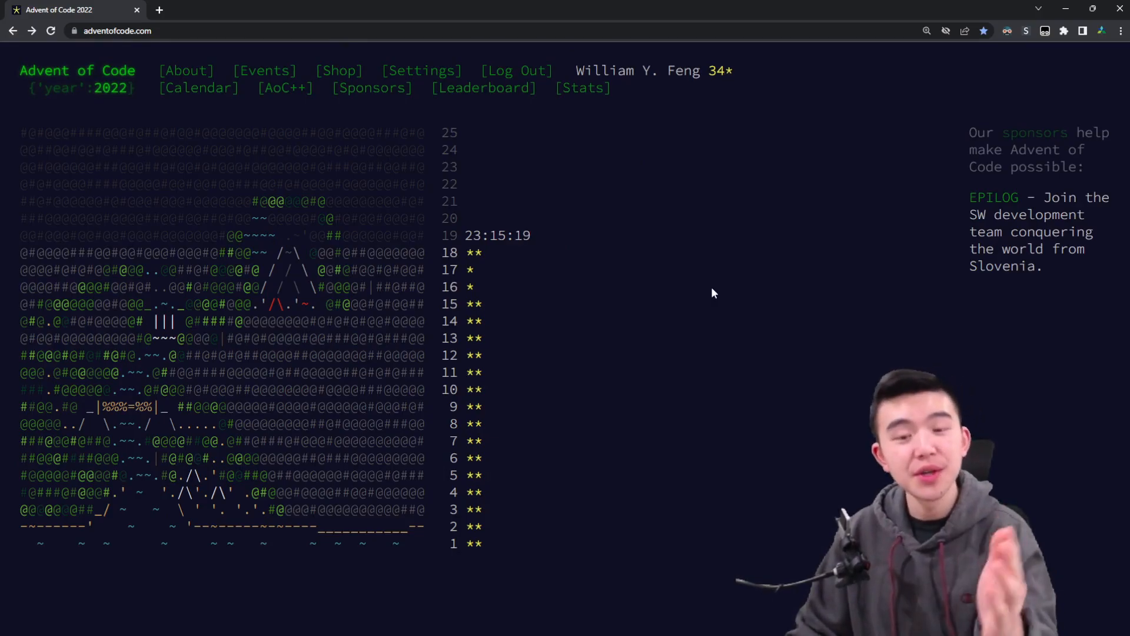
mouse_move(700, 340)
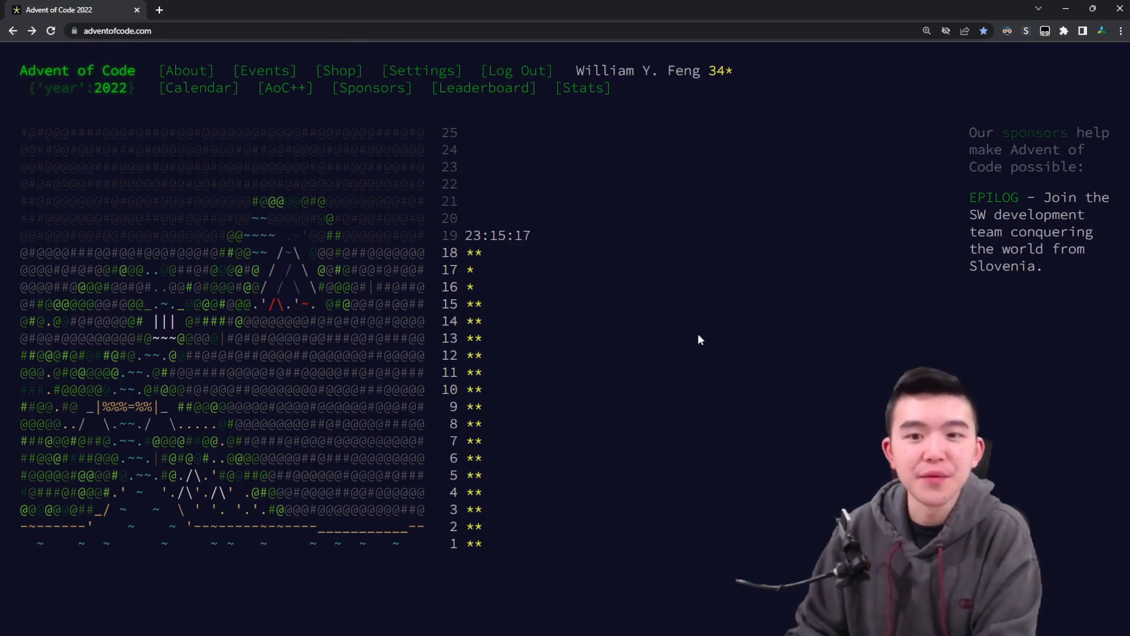
mouse_move(666, 462)
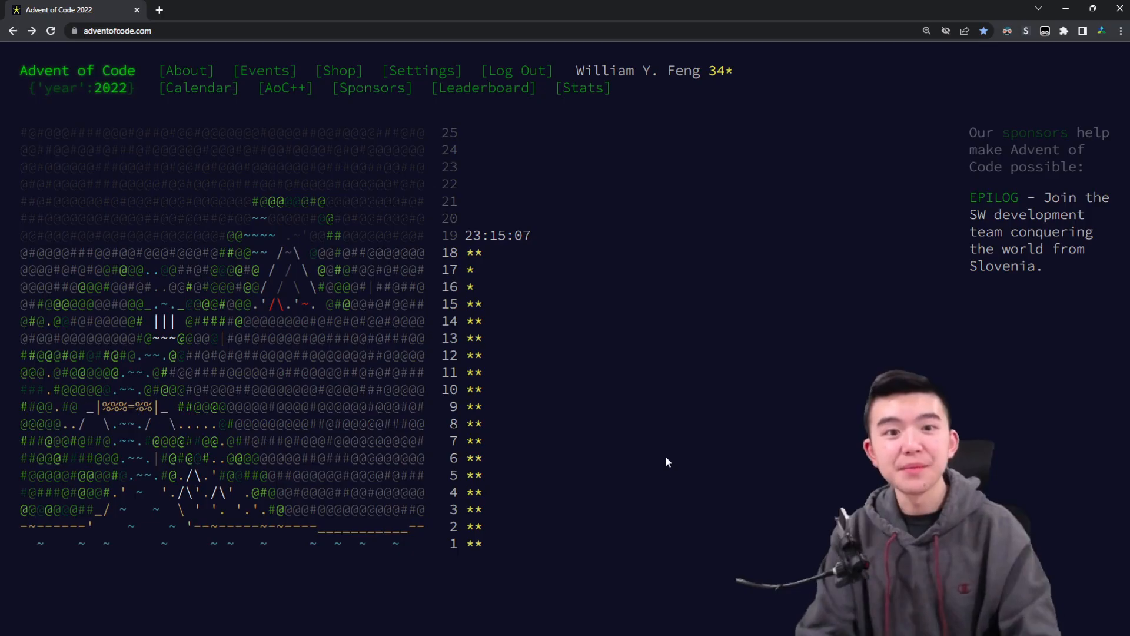